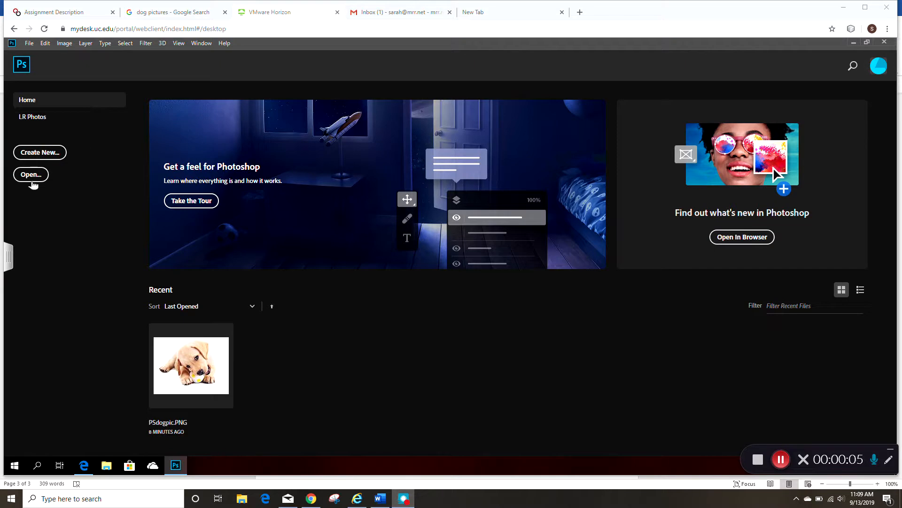
Open PSdogpic.PNG from the Downloads folder as an editable document.
click(30, 175)
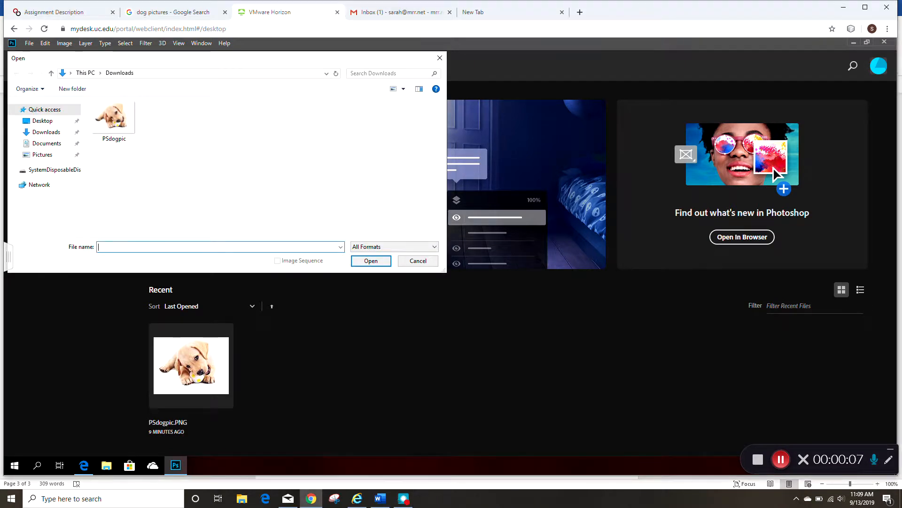
click(114, 118)
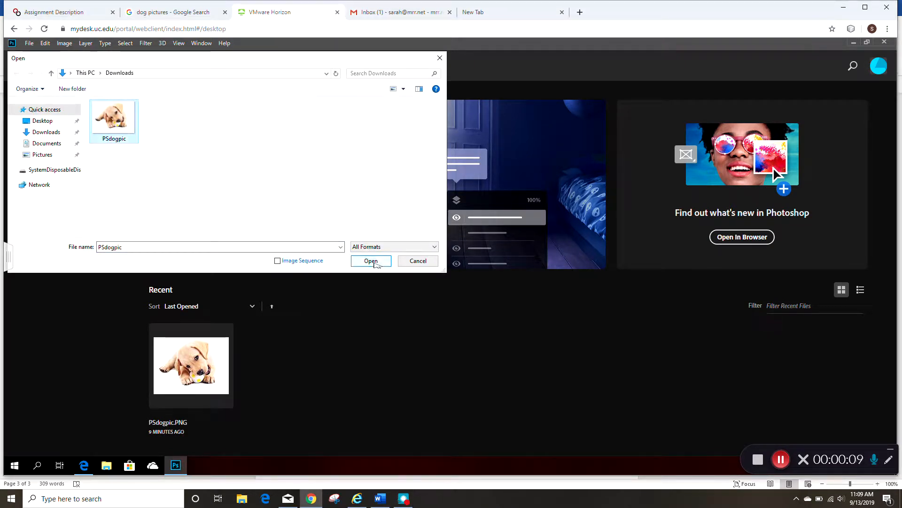
click(370, 261)
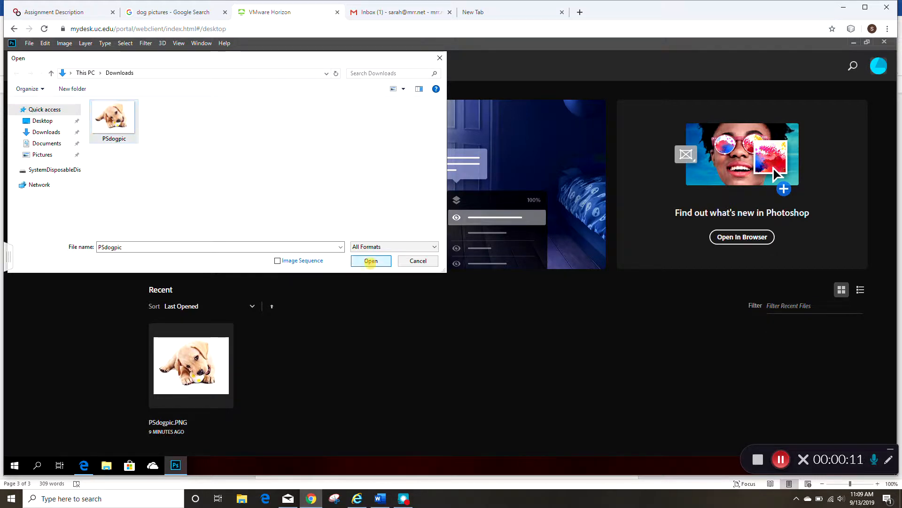
click(370, 260)
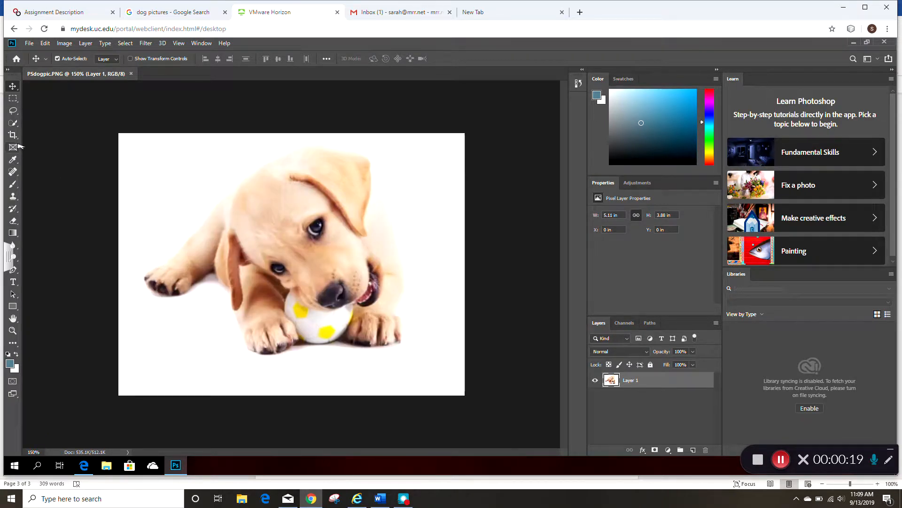
Paint a Quick Selection over the puppy so its outline is separated from the white background.
click(12, 123)
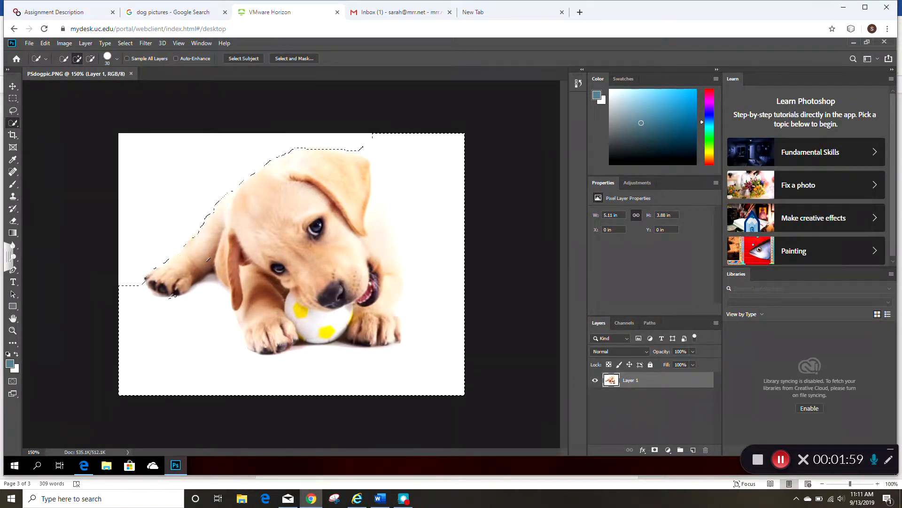
click(214, 173)
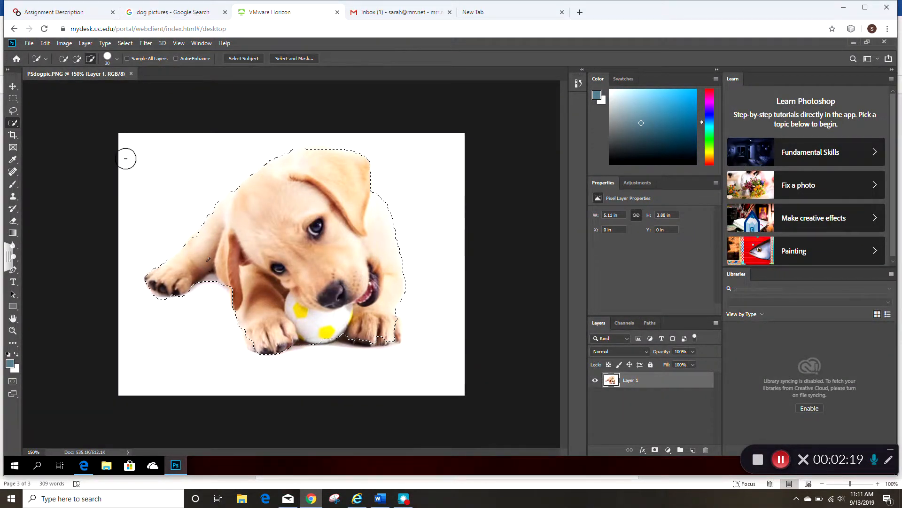
click(44, 58)
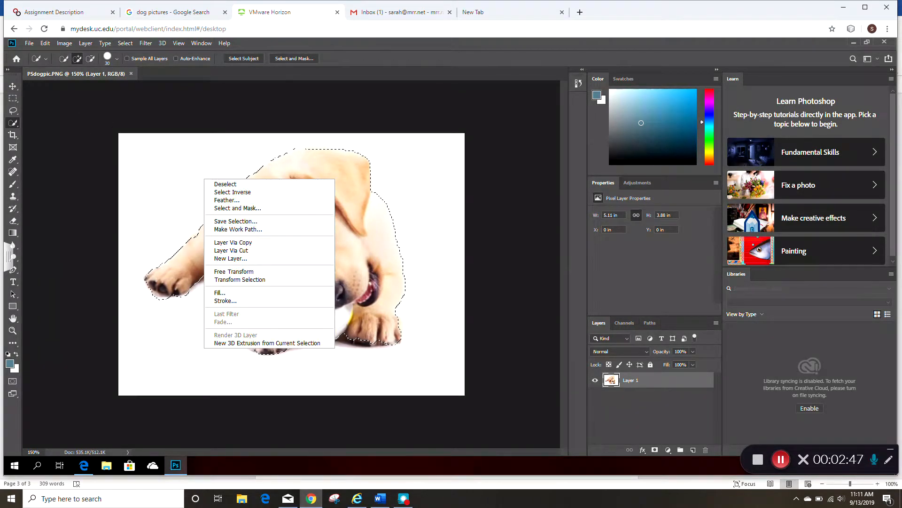
mouse_move(232, 191)
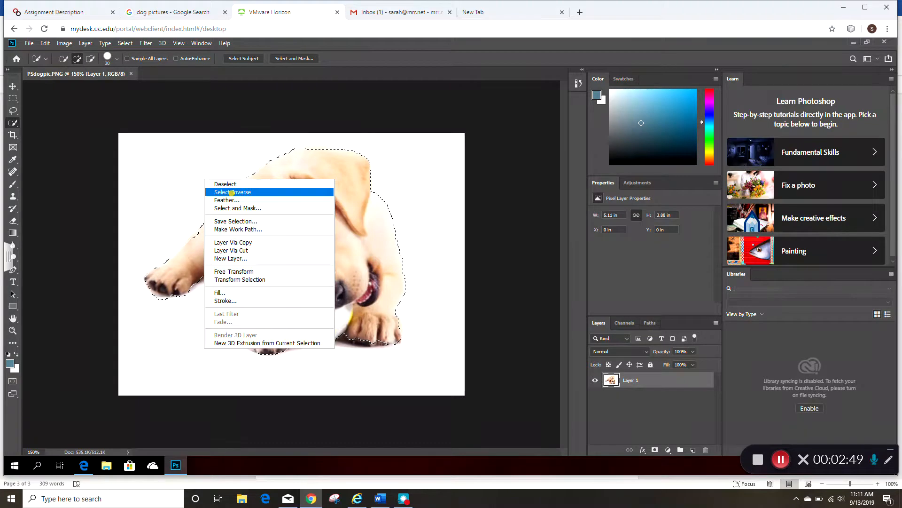
Invert the selection to the background and brush it solid blue around the puppy.
click(232, 192)
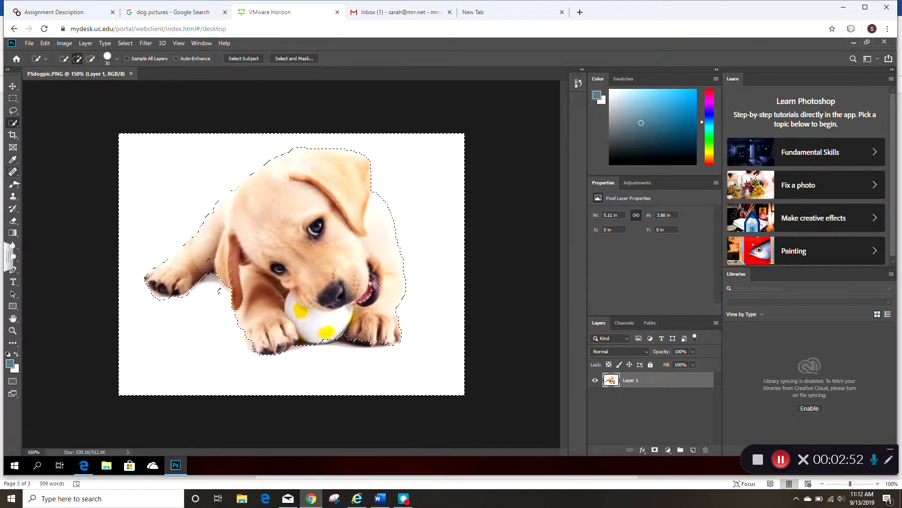
click(13, 183)
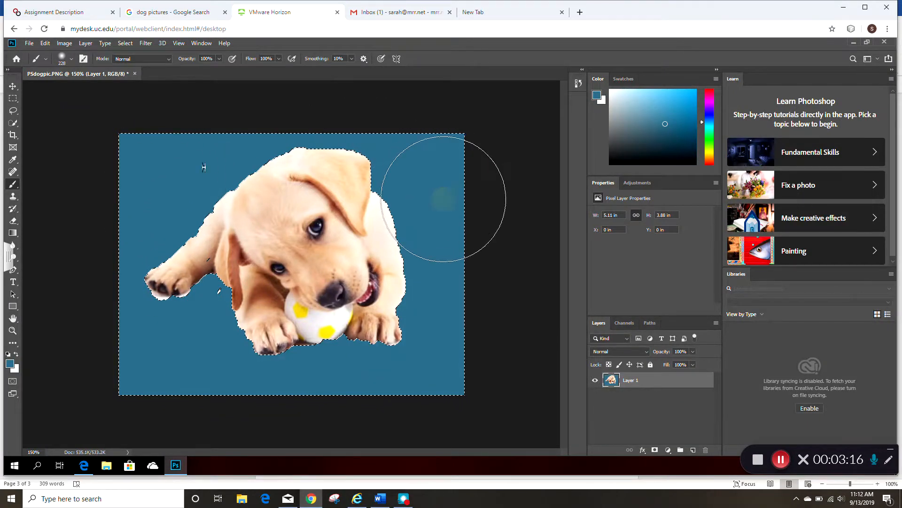
Drag a blue-to-white gradient down the lower background with the Gradient tool.
click(445, 198)
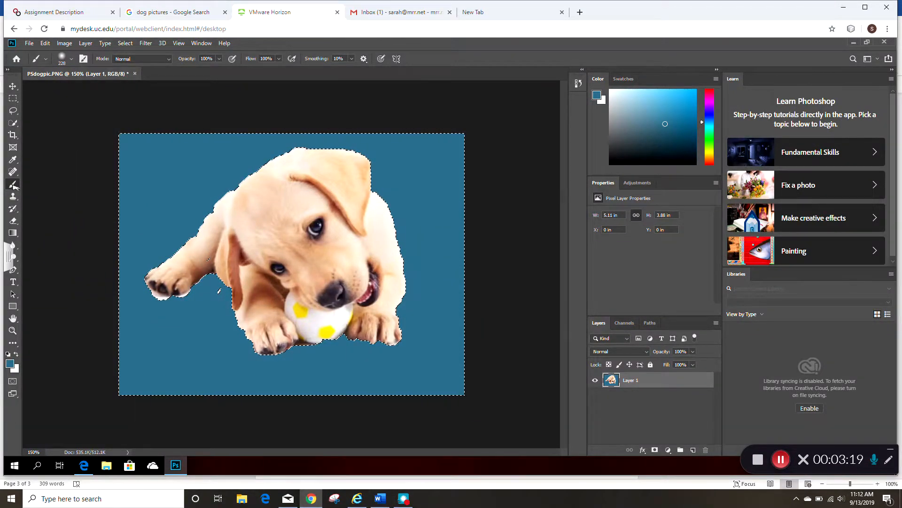
click(12, 232)
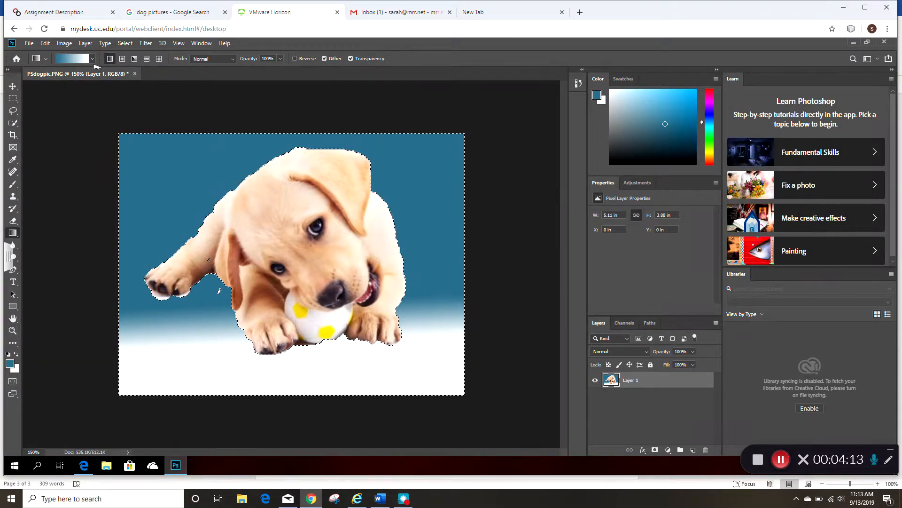
click(91, 58)
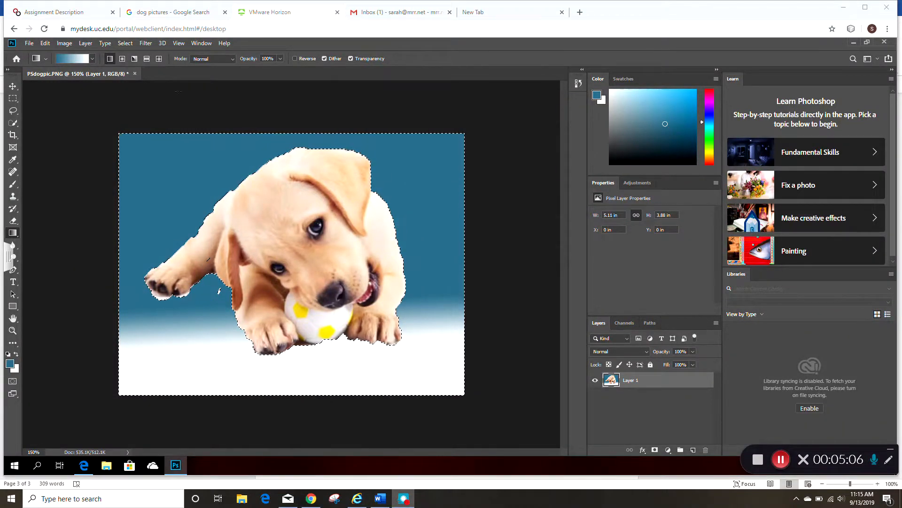
Dismiss the no-layers warning and deselect, clearing the marching outline around the puppy.
click(124, 42)
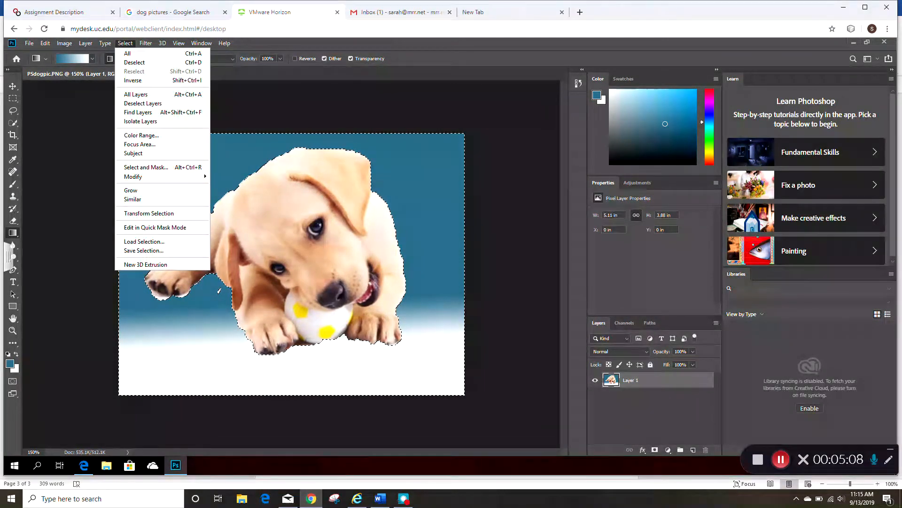
mouse_move(134, 62)
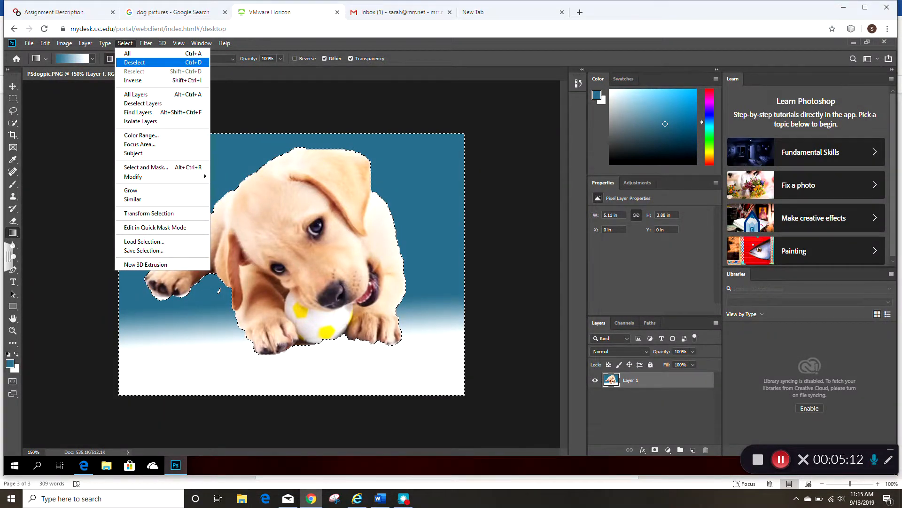
mouse_move(143, 103)
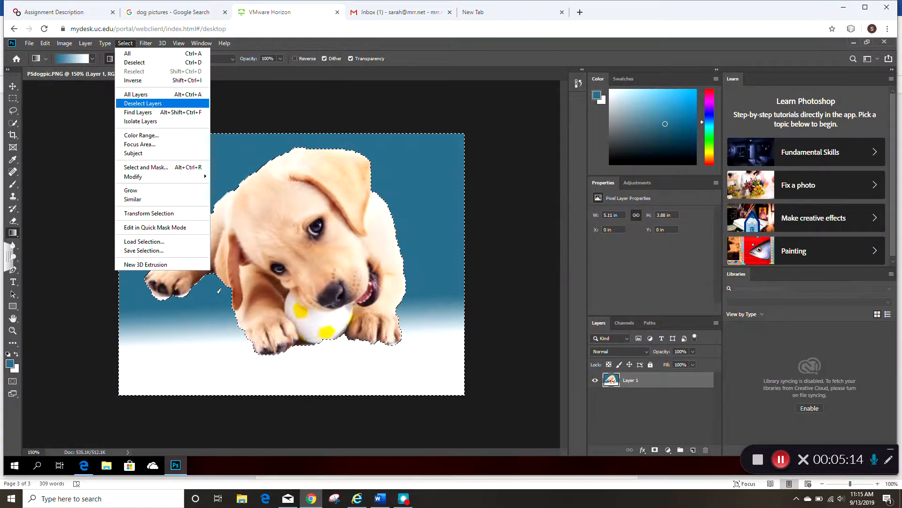
mouse_move(135, 94)
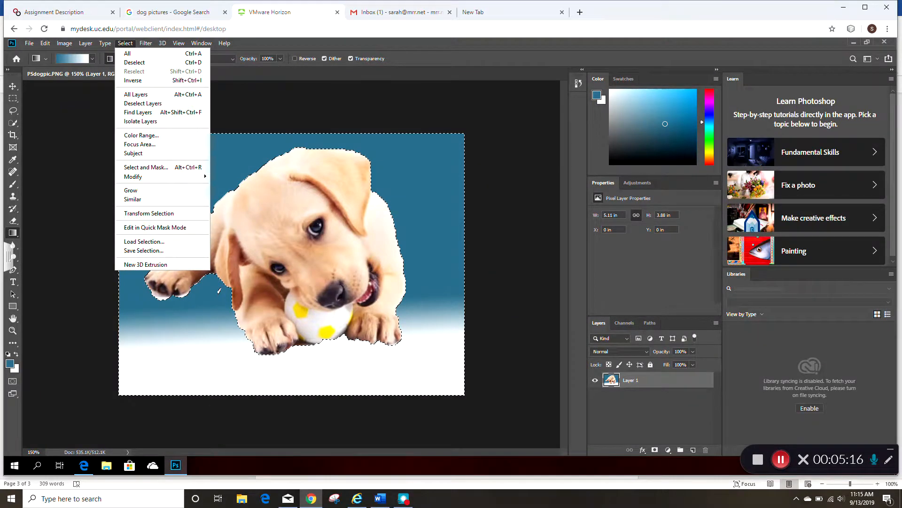
mouse_move(140, 121)
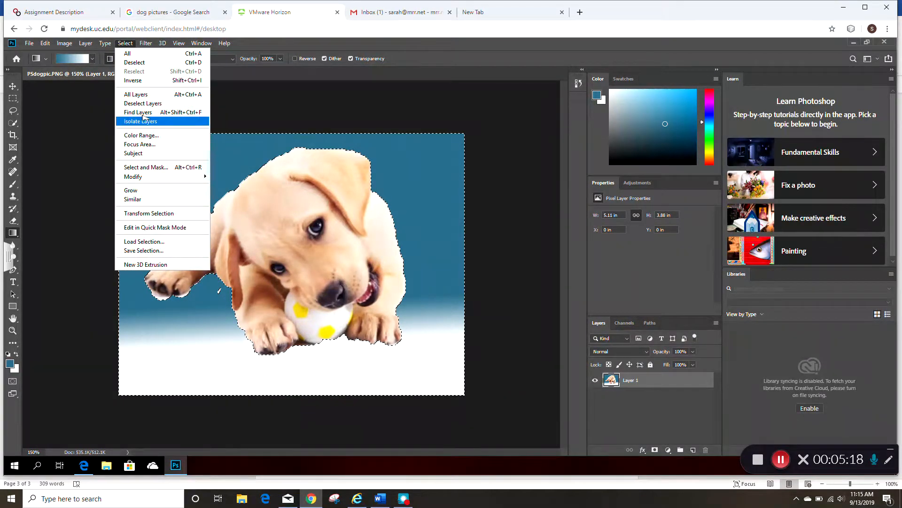
mouse_move(143, 104)
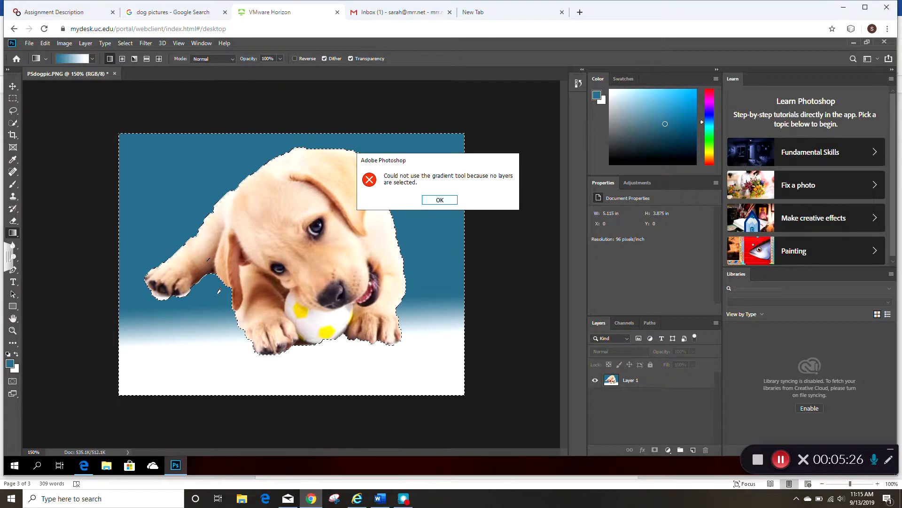
click(439, 200)
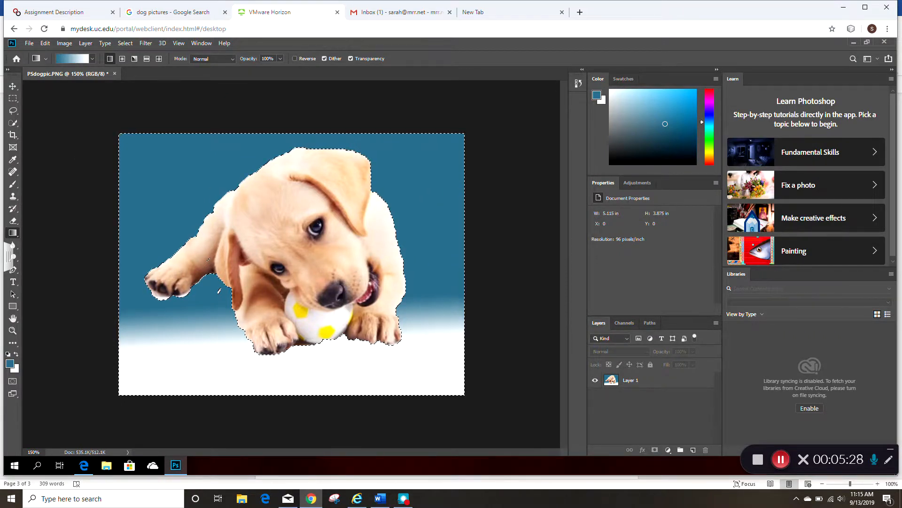
click(12, 122)
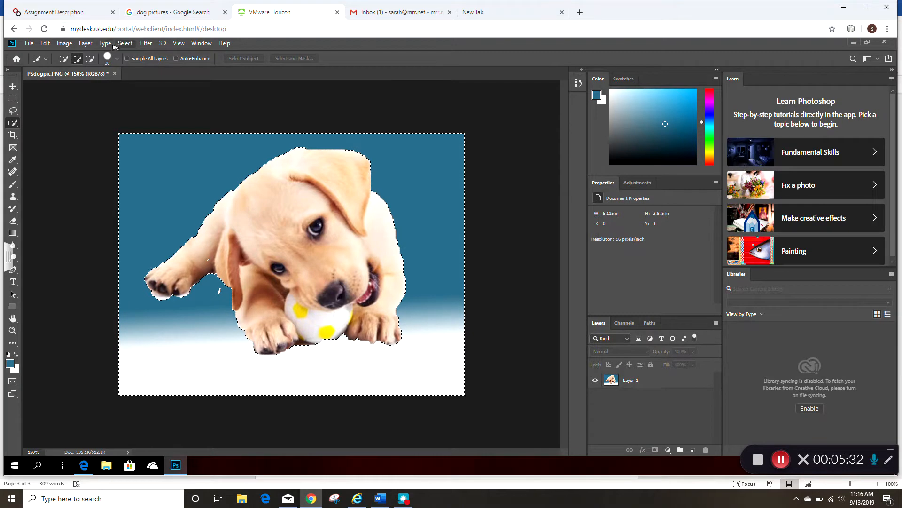
click(124, 43)
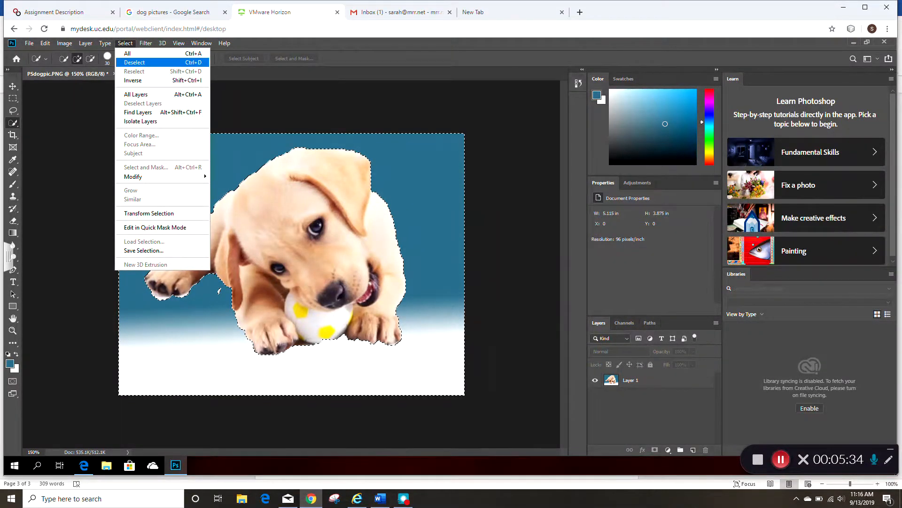
click(134, 62)
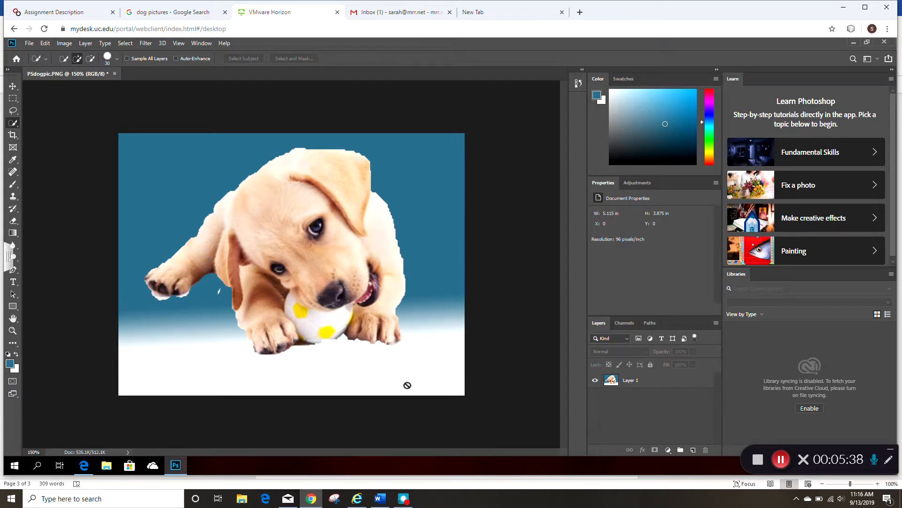
mouse_move(111, 256)
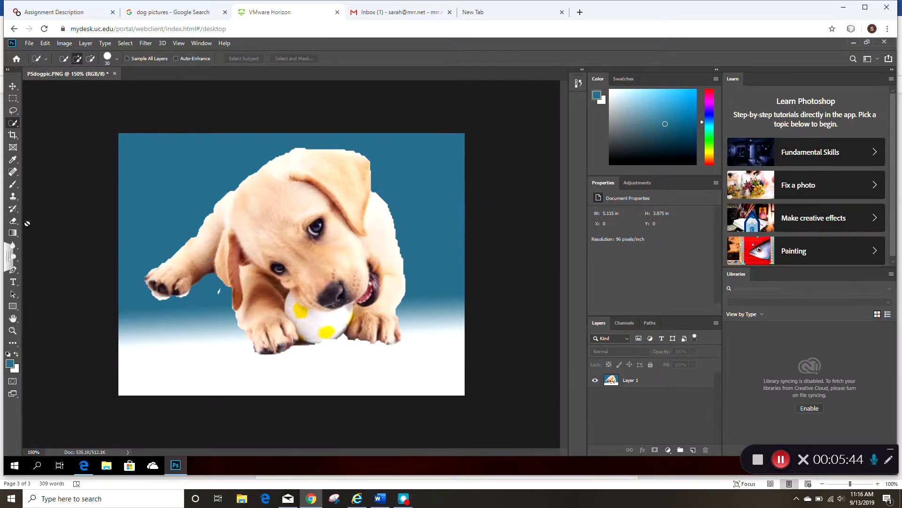
click(13, 183)
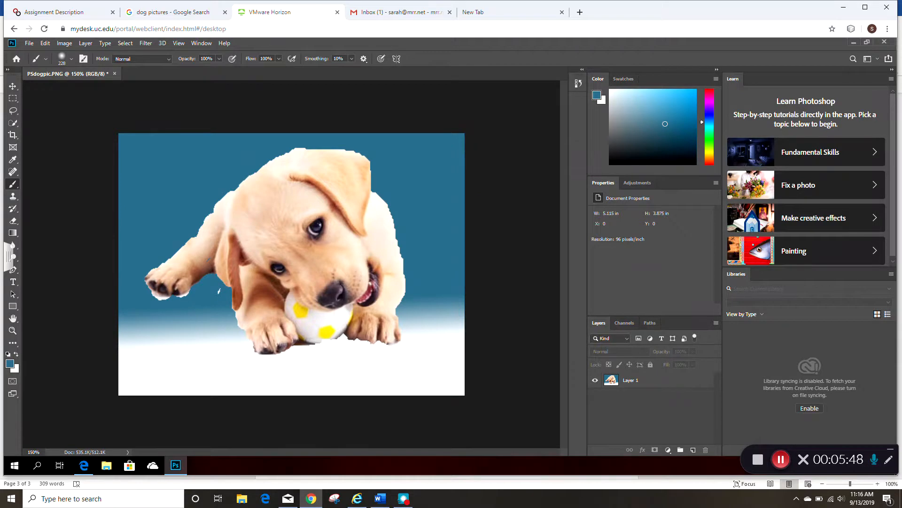
click(630, 379)
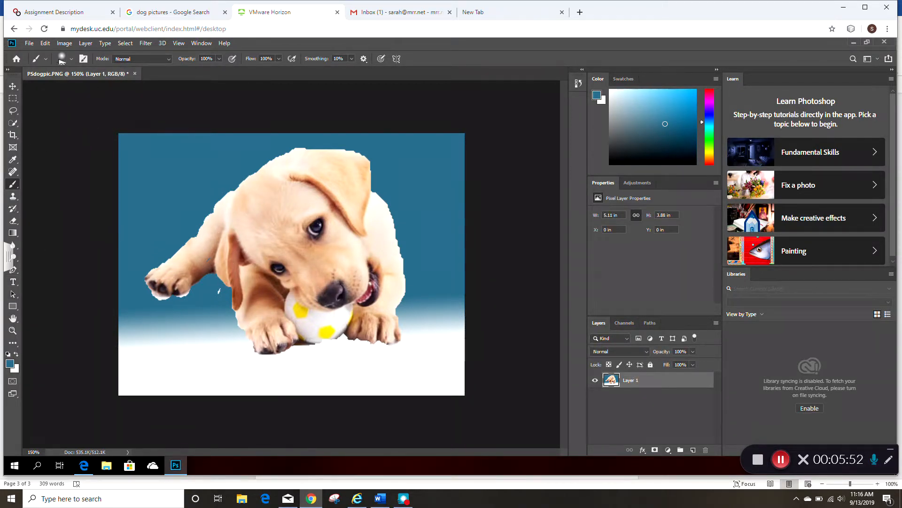
click(71, 59)
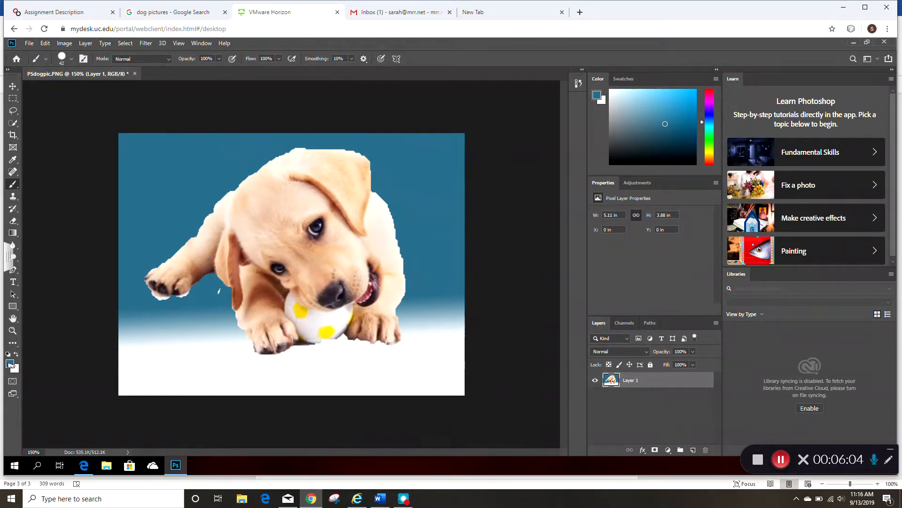
click(598, 95)
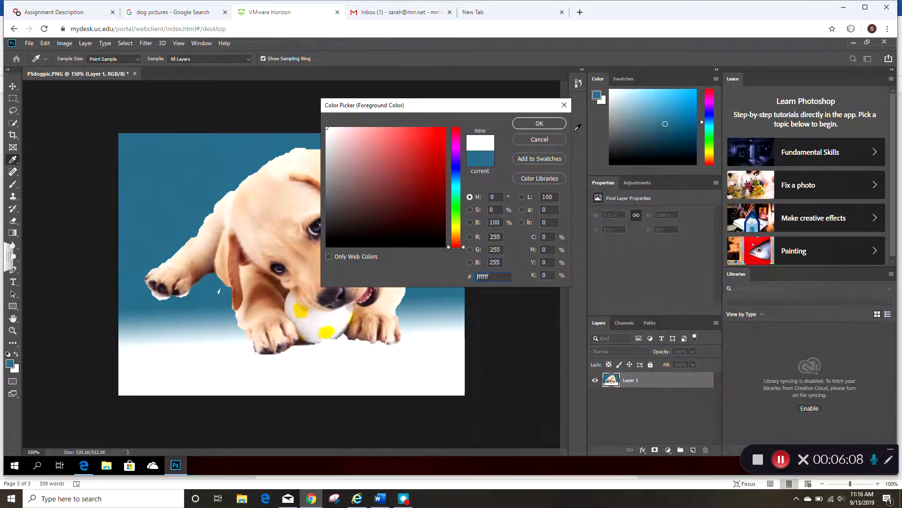
click(538, 122)
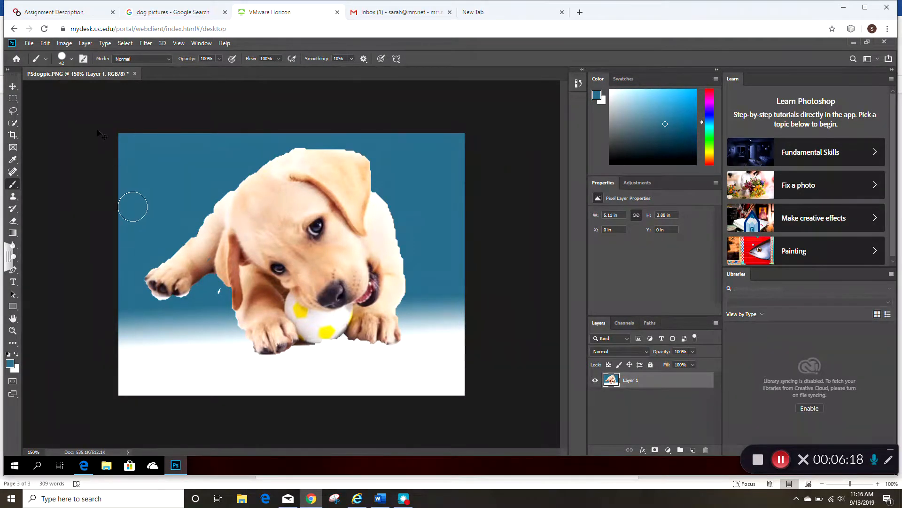
click(70, 58)
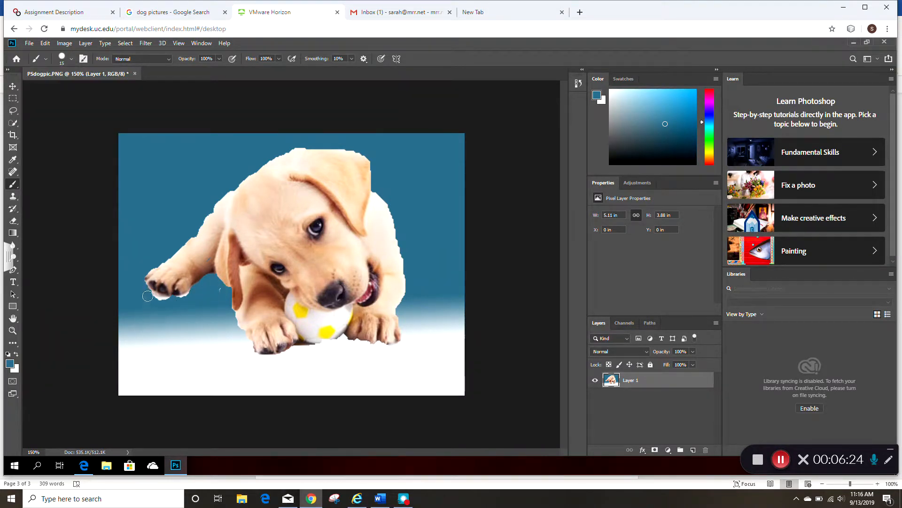
mouse_move(156, 304)
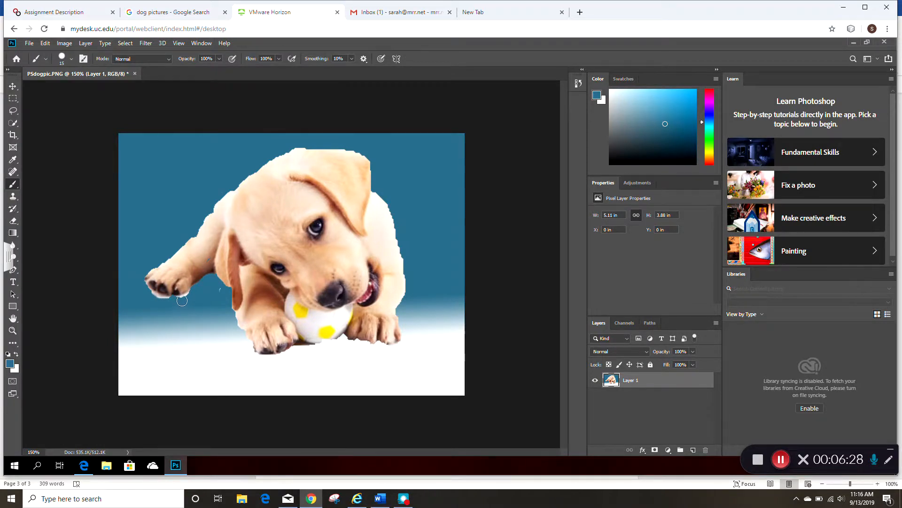
mouse_move(153, 301)
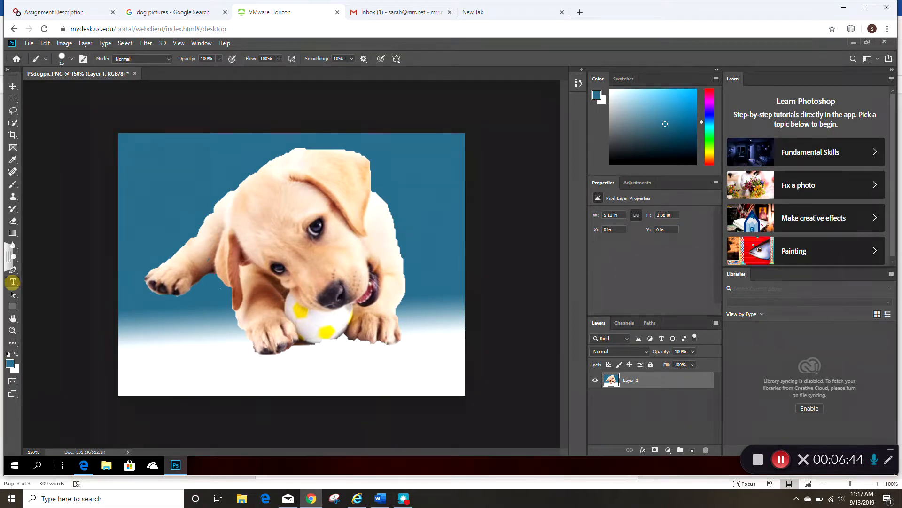
Set the Type tool size to 72 pt, then change it to 48 pt.
click(13, 282)
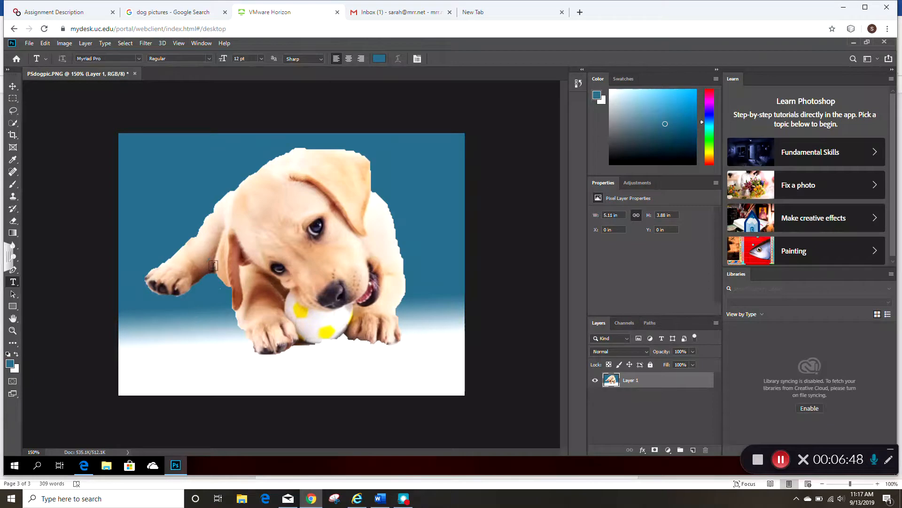
click(261, 58)
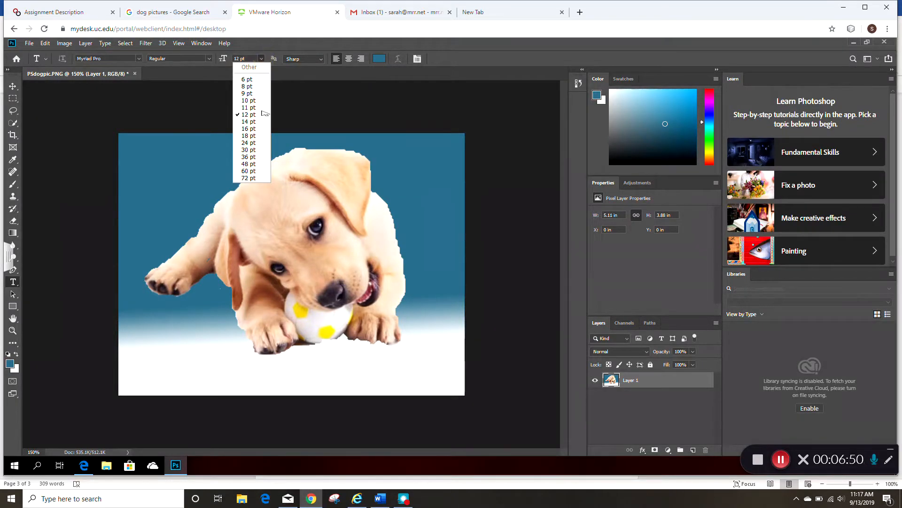
click(248, 178)
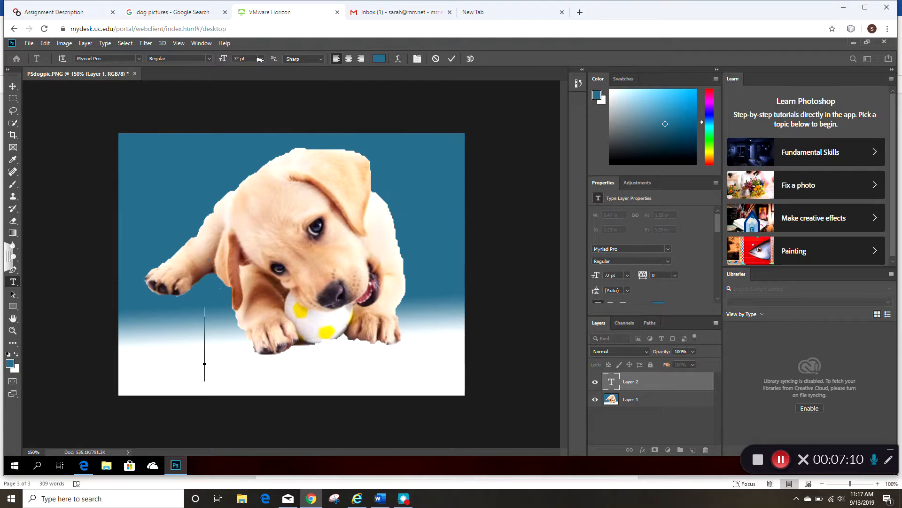
click(260, 59)
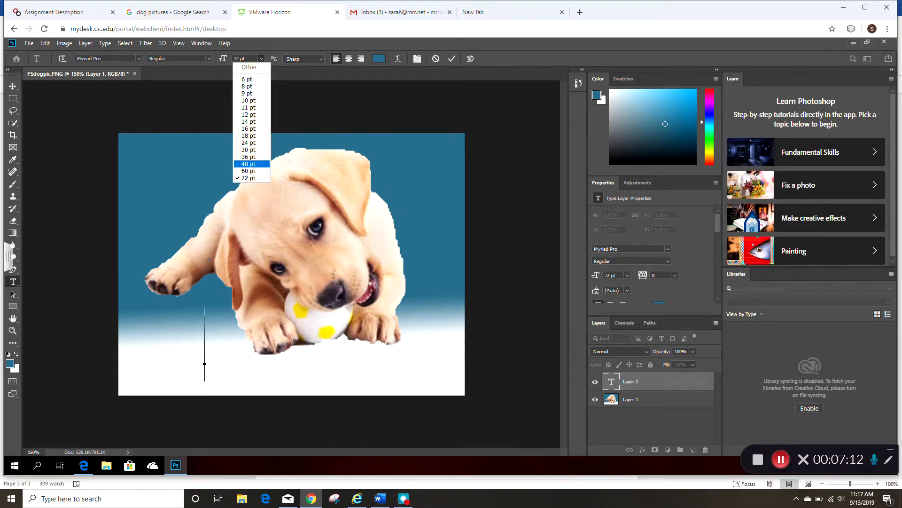
click(249, 163)
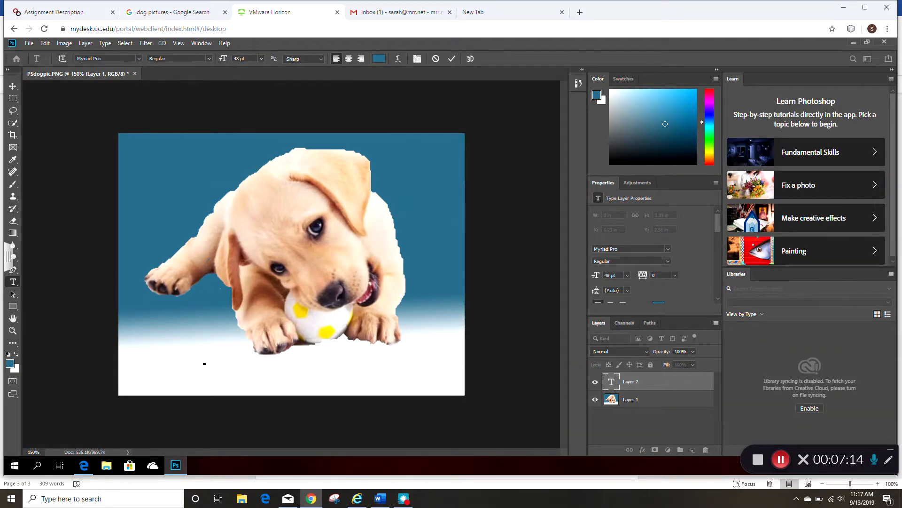
Type the caption 'Woof Woof' below the puppy as a new text layer.
text(W)
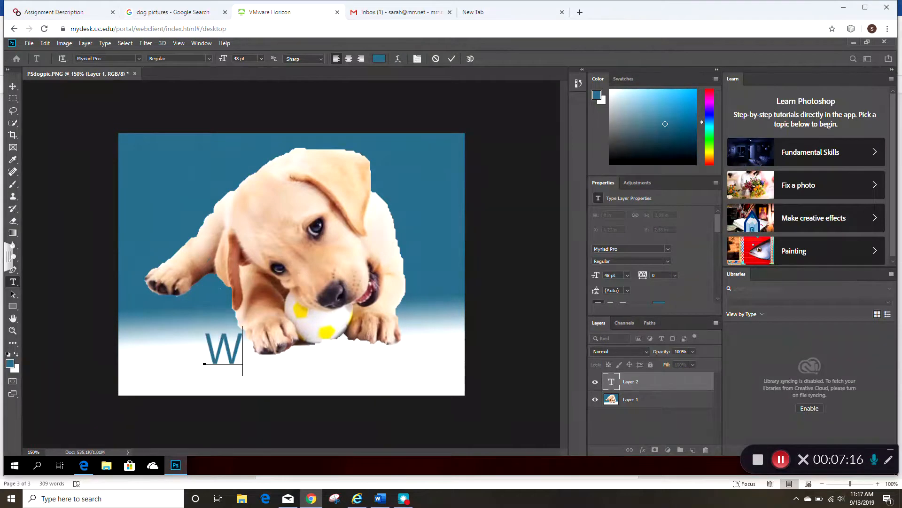
text(oof)
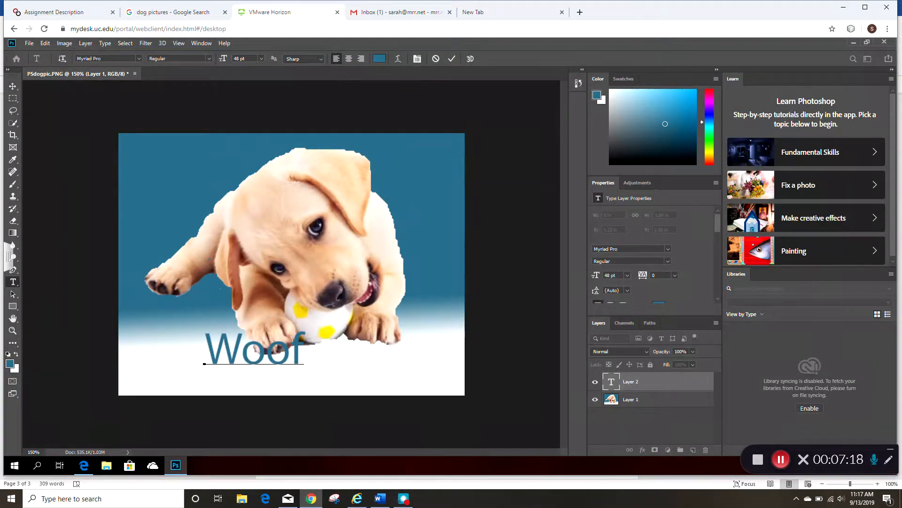
text(W)
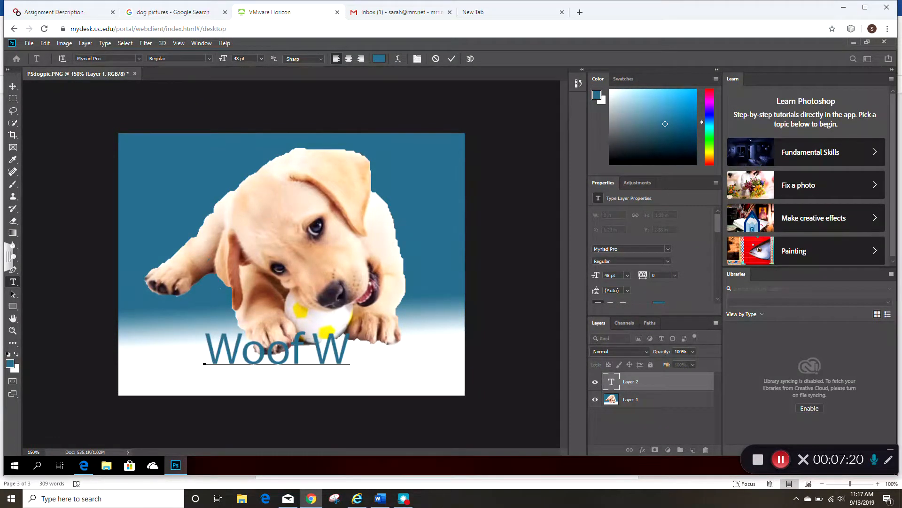
text(oof)
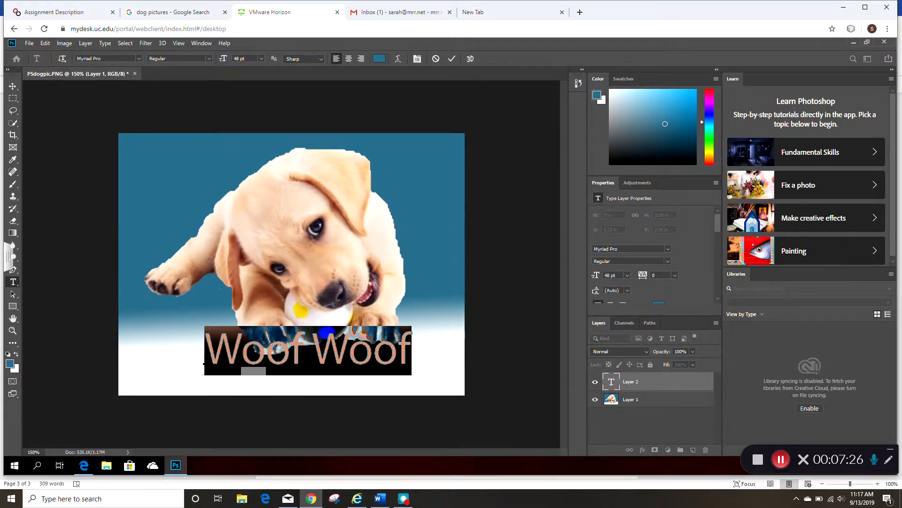
Shrink the caption to 30 pt and extend it with 'Bark Bark'.
click(261, 59)
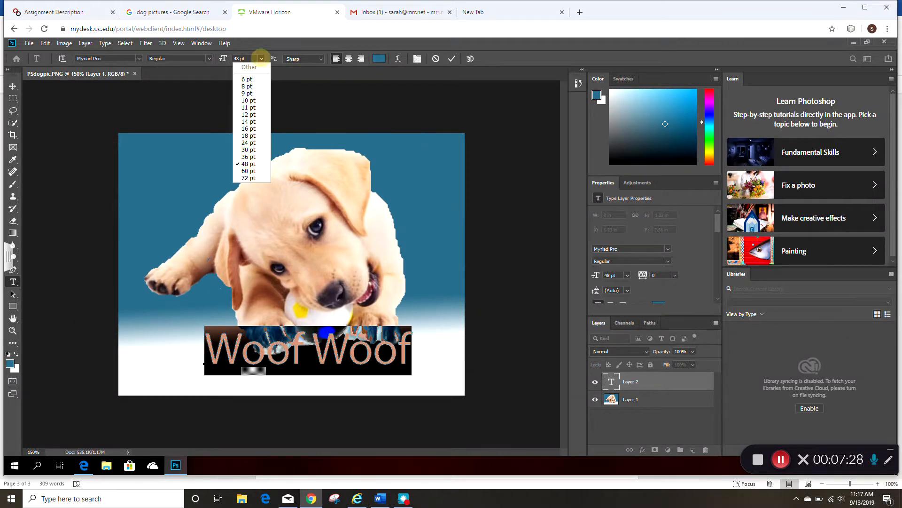
click(249, 149)
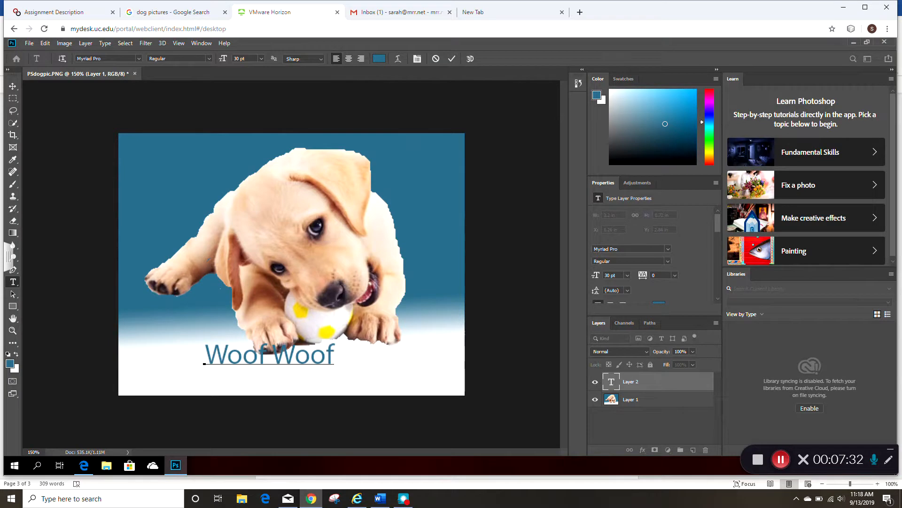
text(Bark)
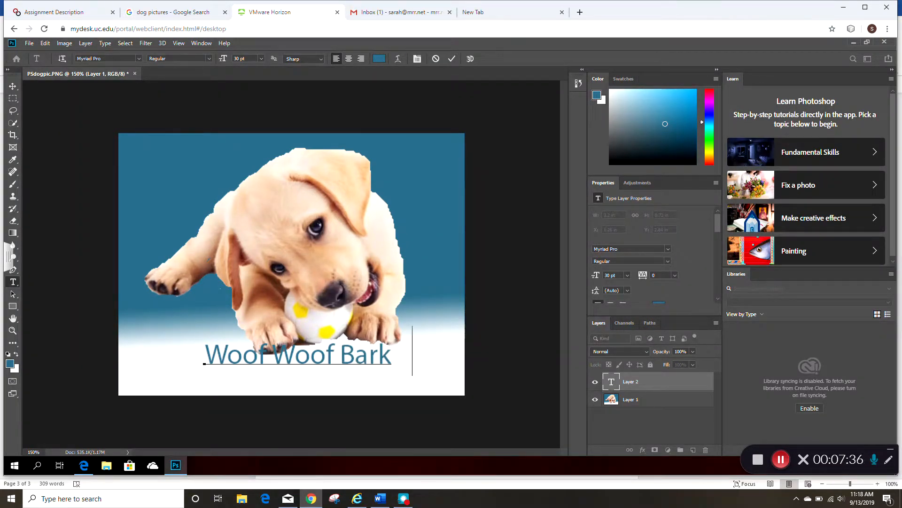
text(B)
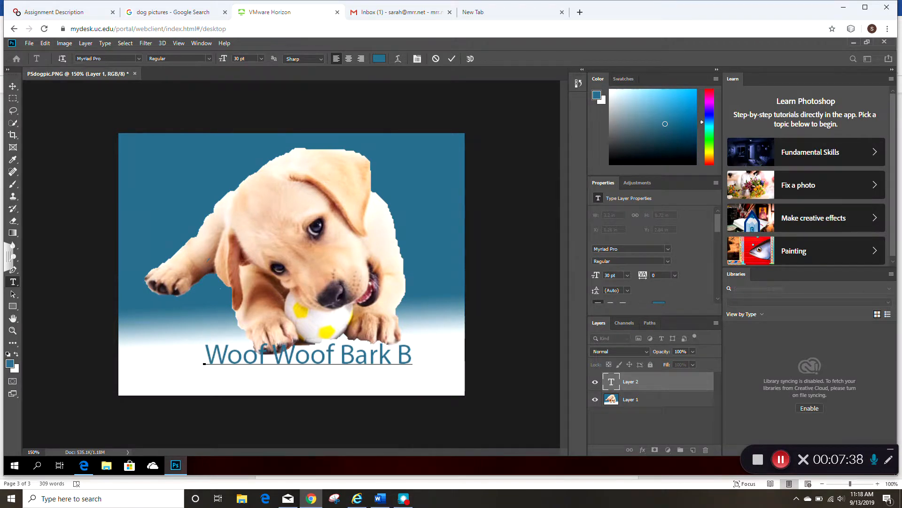
text(ark)
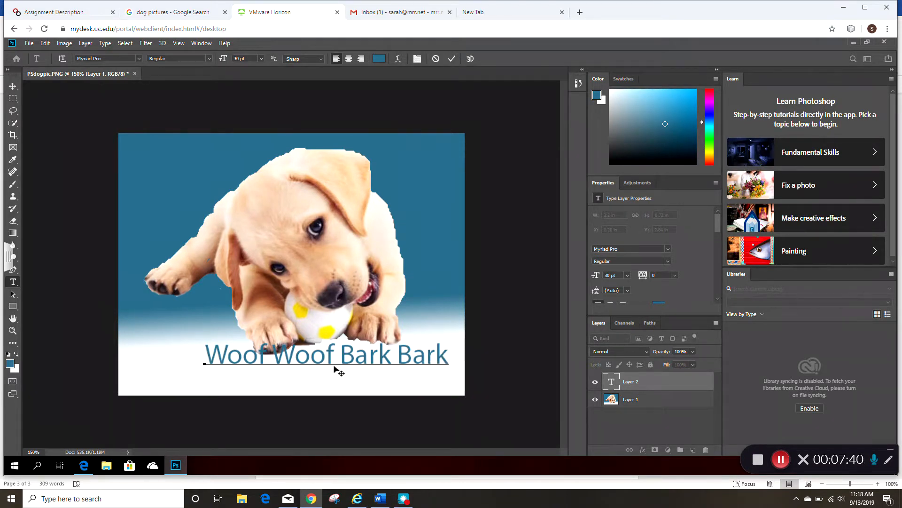
Punctuate the caption to read 'Woof Woof, Bark Bark.' and commit the text layer.
click(338, 355)
text(,)
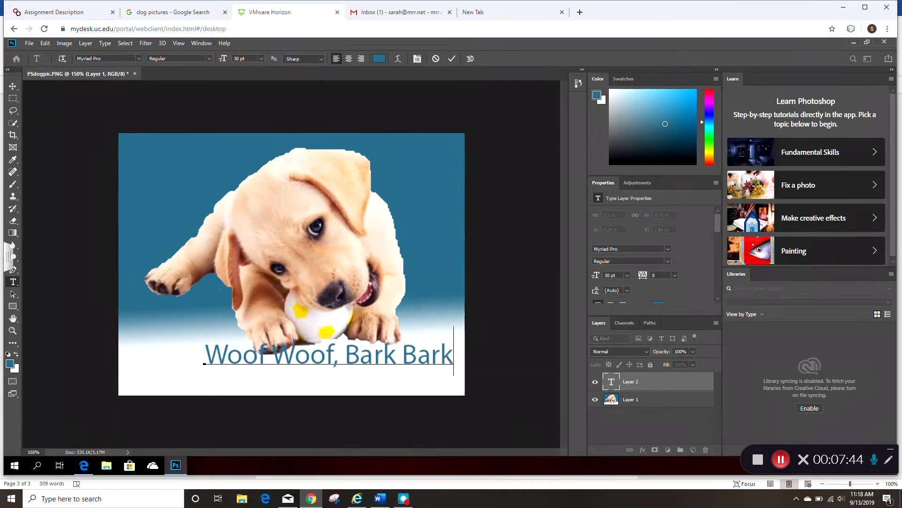
text(.)
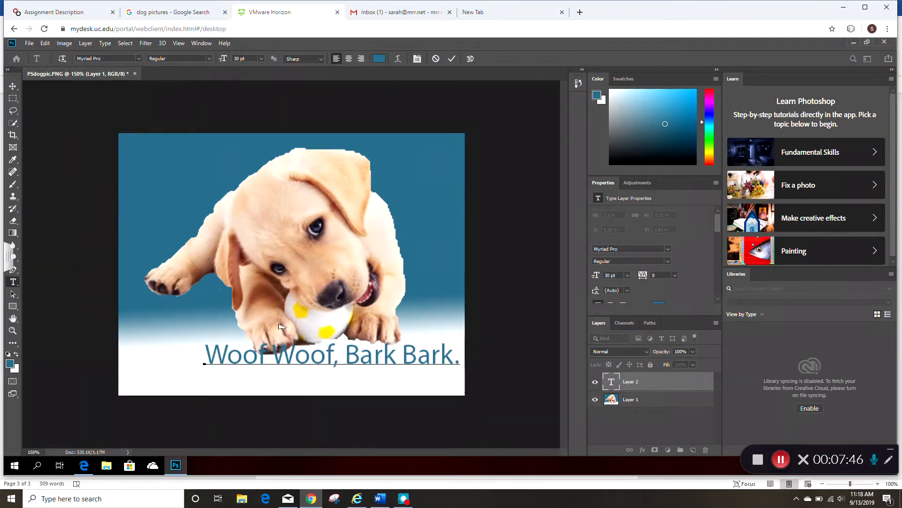
mouse_move(235, 249)
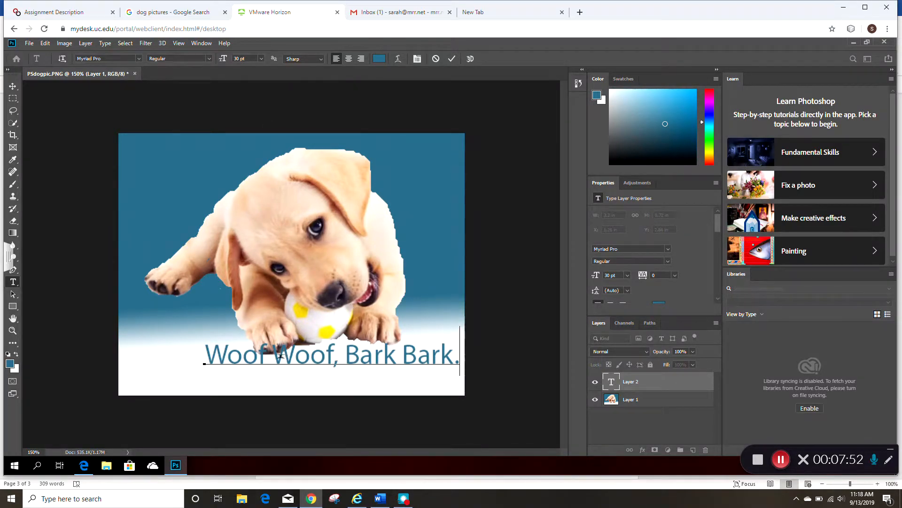
click(246, 355)
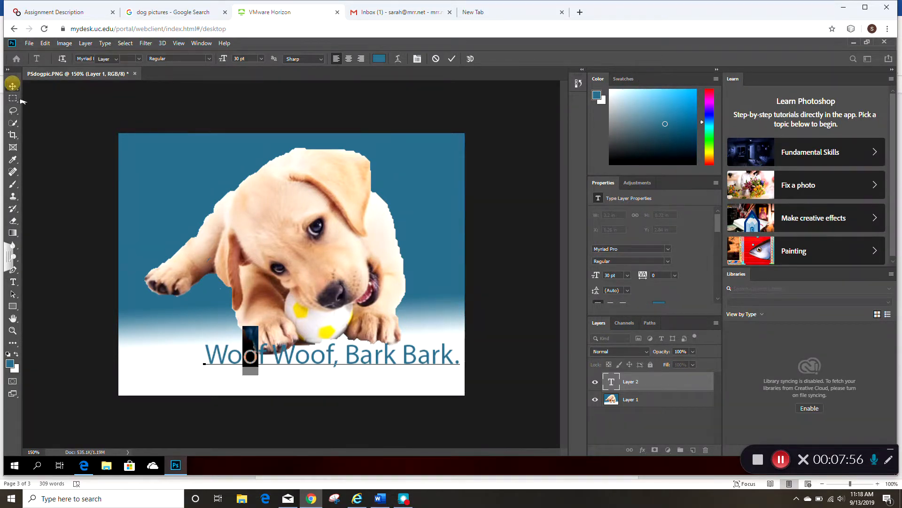
click(12, 86)
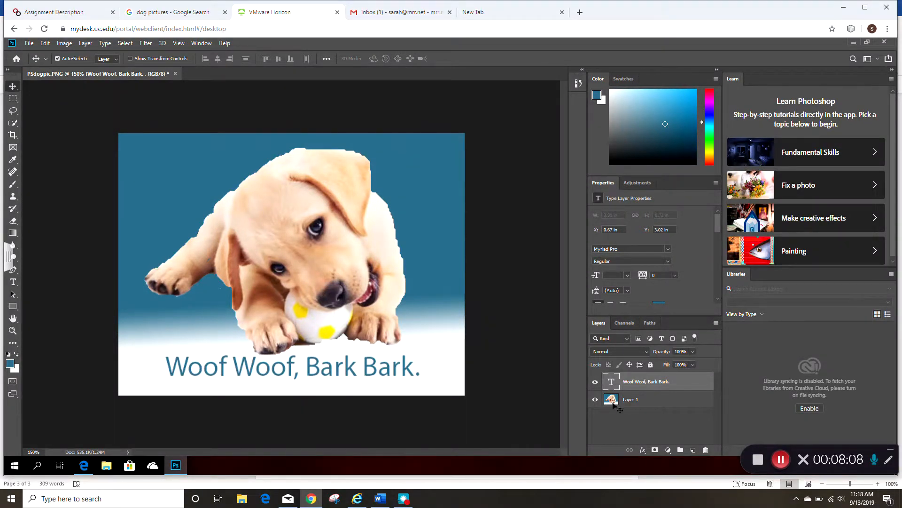
mouse_move(611, 399)
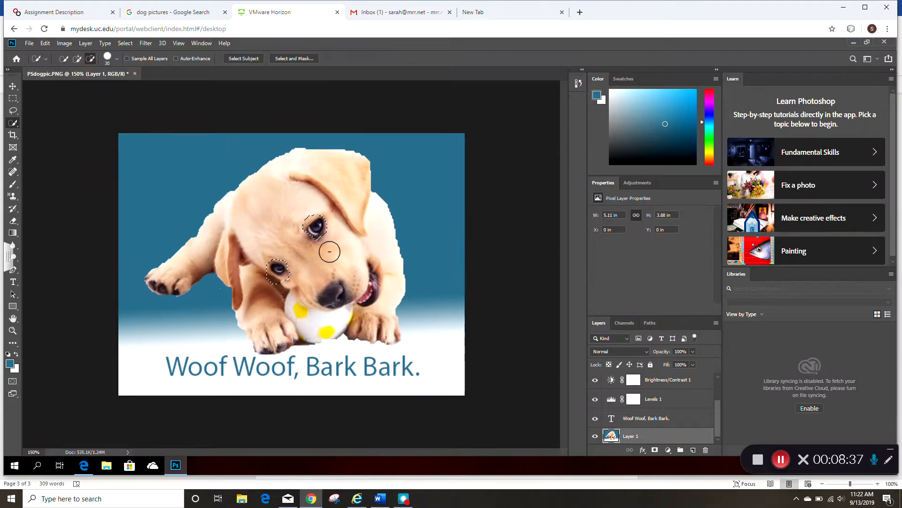
mouse_move(331, 233)
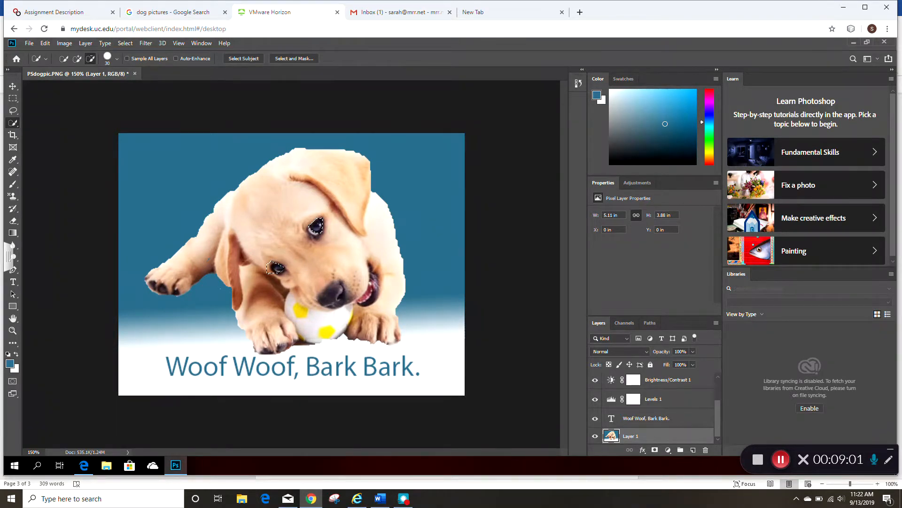
mouse_move(260, 267)
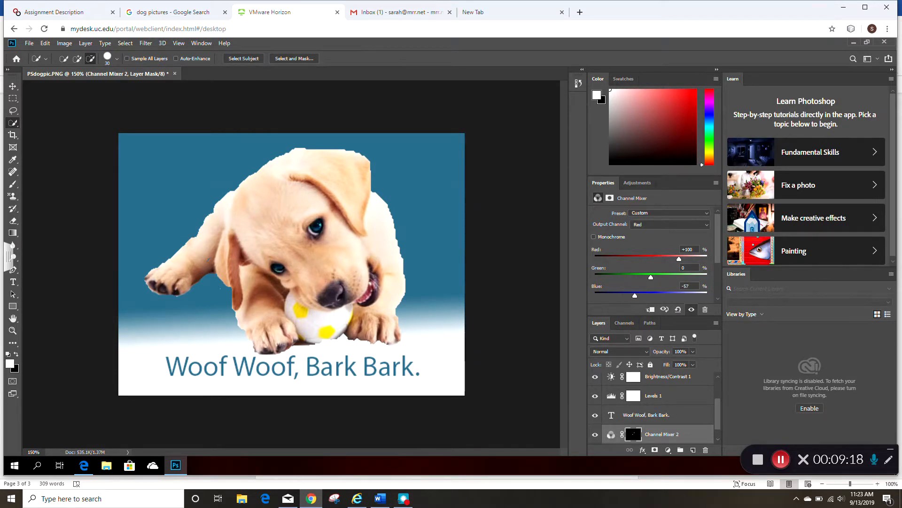
mouse_move(645, 259)
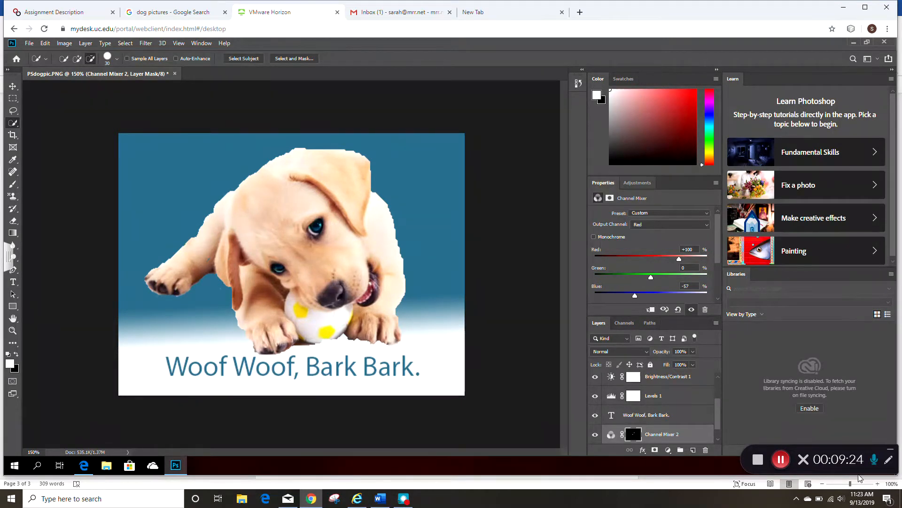
mouse_move(780, 458)
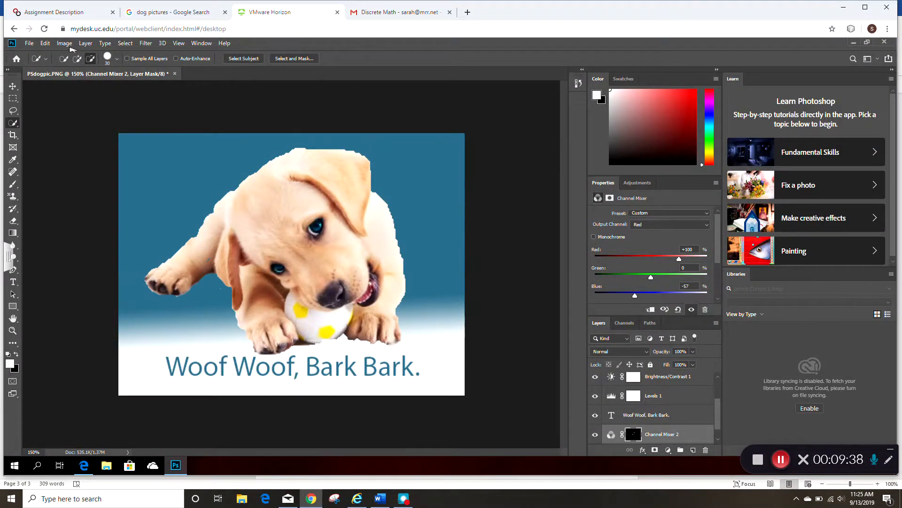
Enlarge the canvas relatively by 0.7 inches in width and height, adding a transparent border.
click(64, 42)
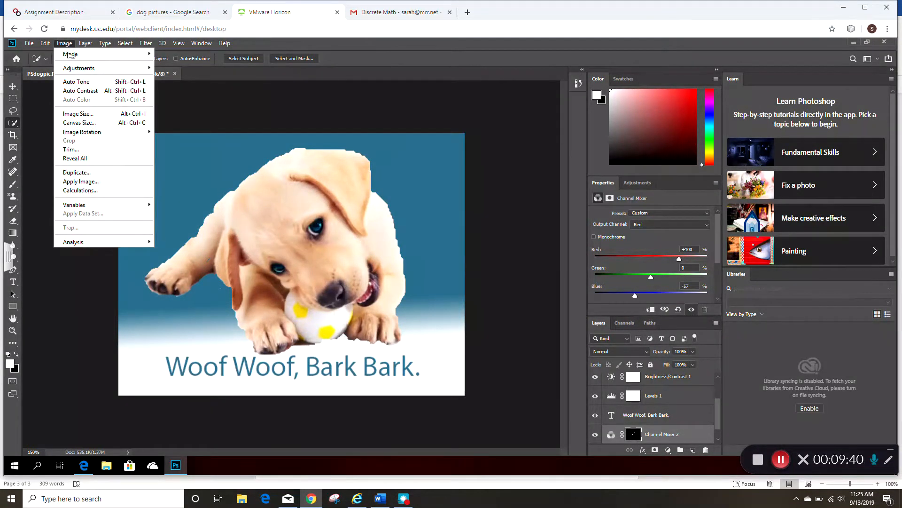
mouse_move(79, 122)
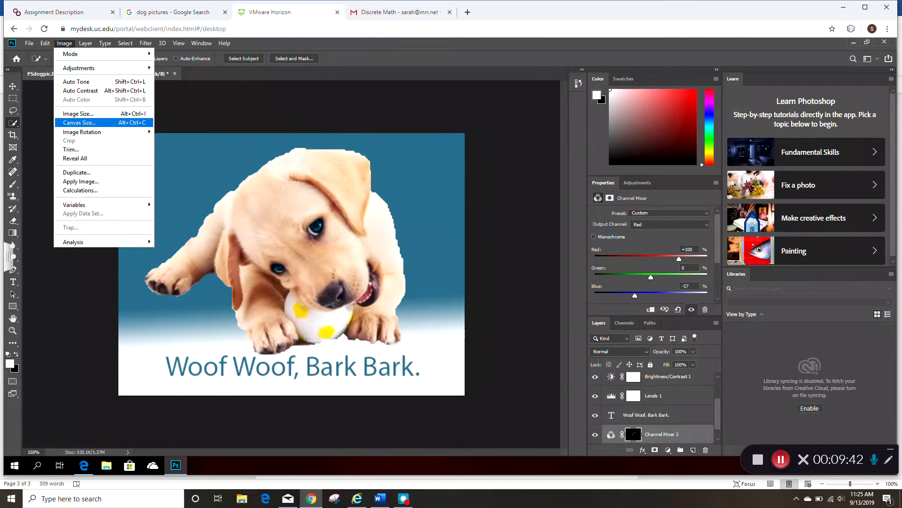
click(79, 122)
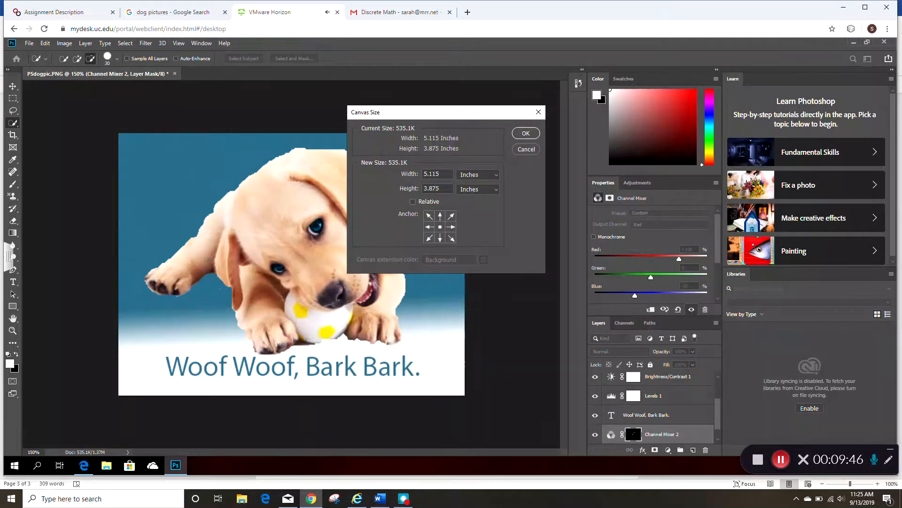
click(413, 201)
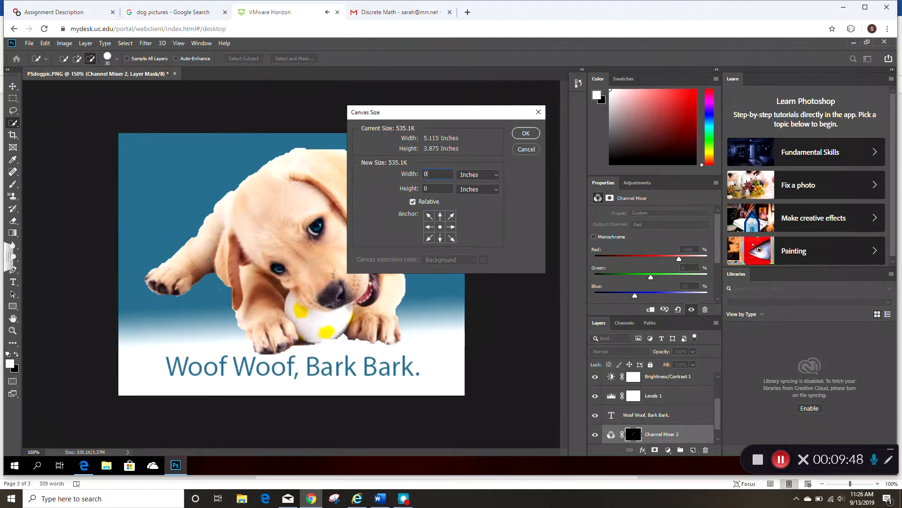
text(0.7)
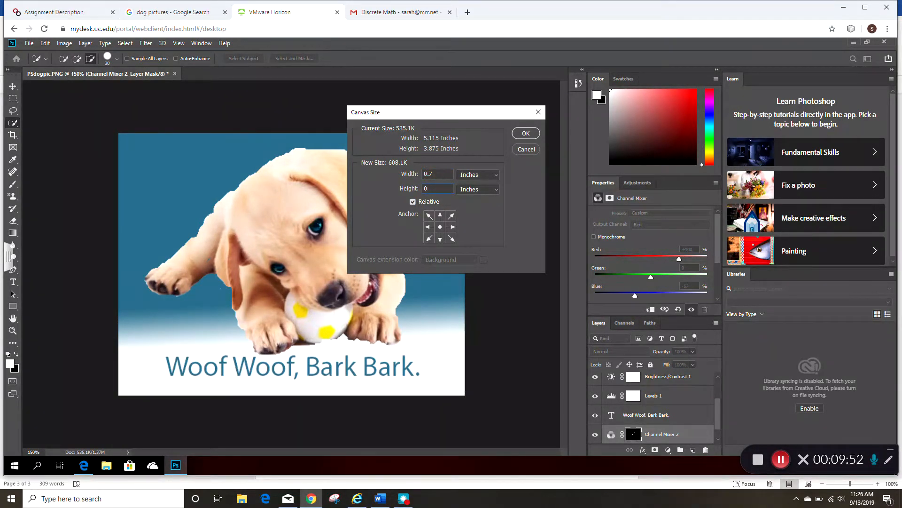
text(0.7)
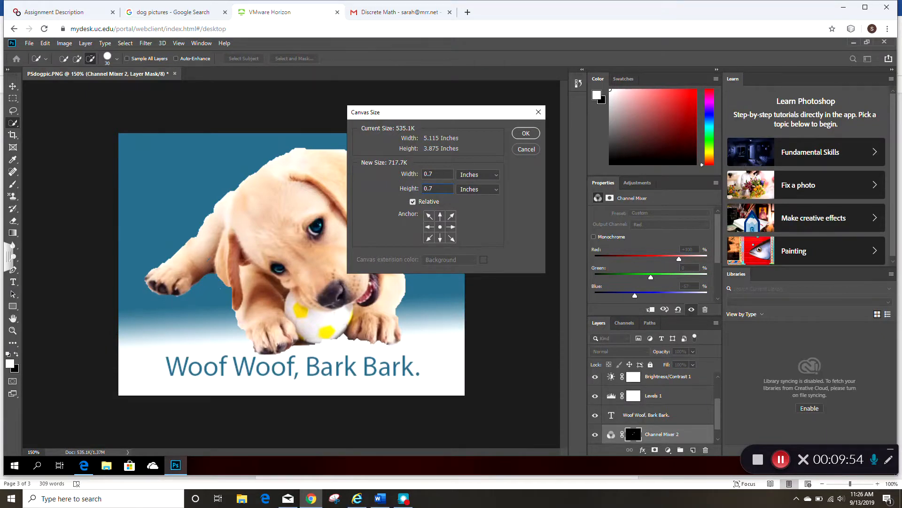
triple_click(437, 189)
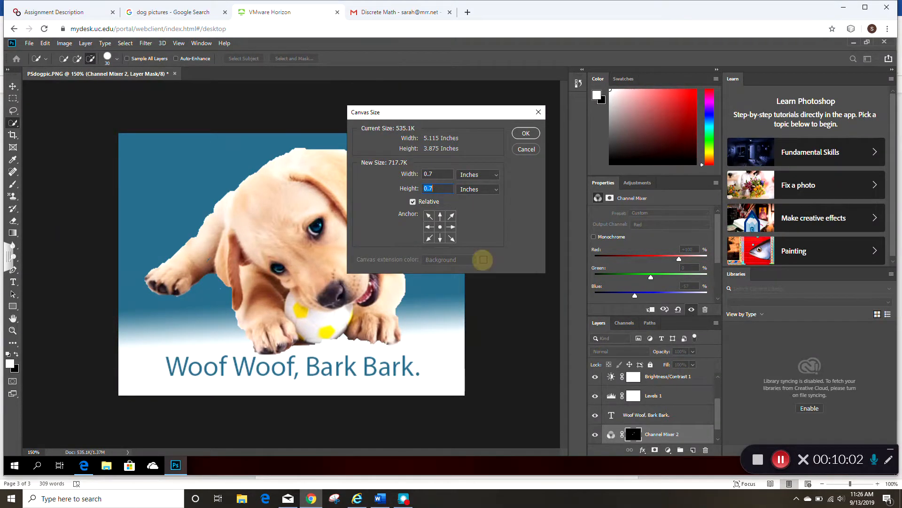
mouse_move(488, 214)
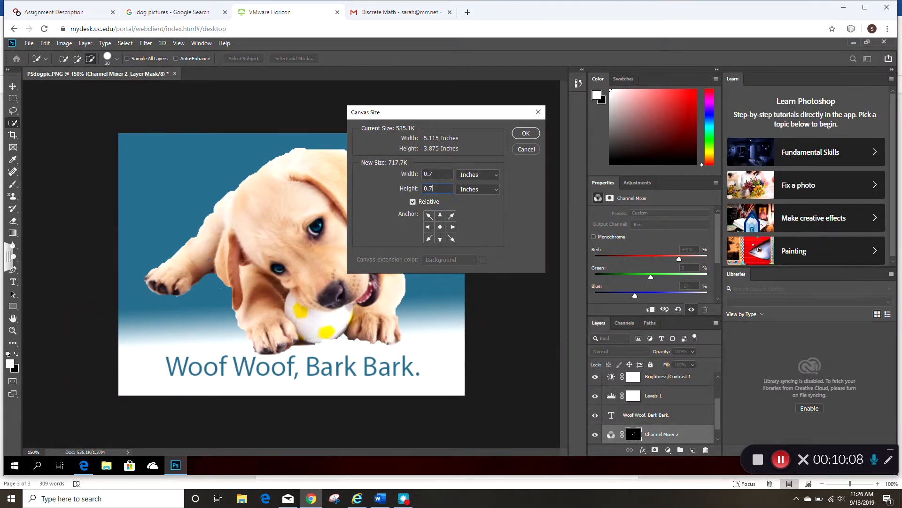
triple_click(437, 189)
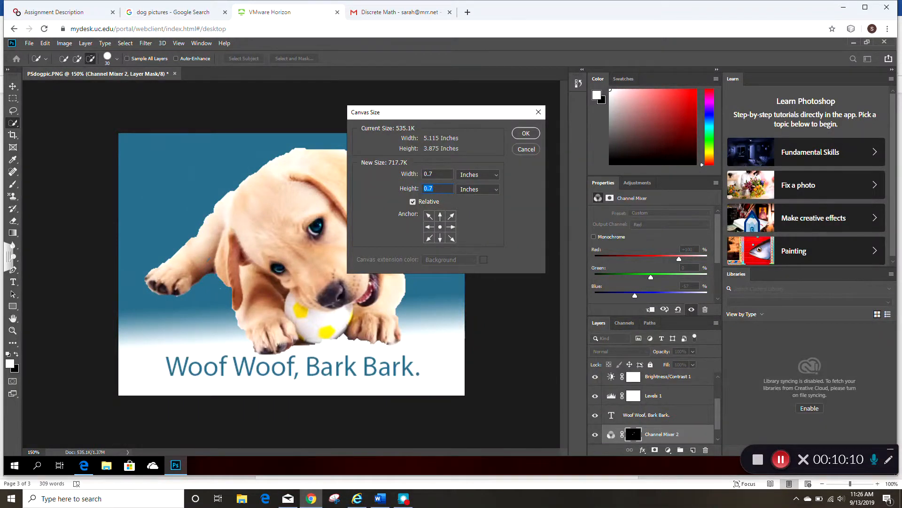
click(524, 133)
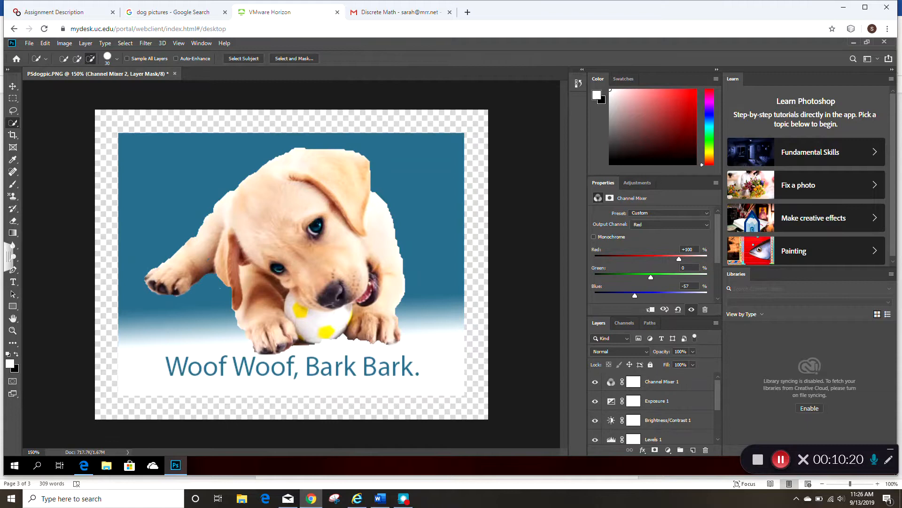
click(662, 399)
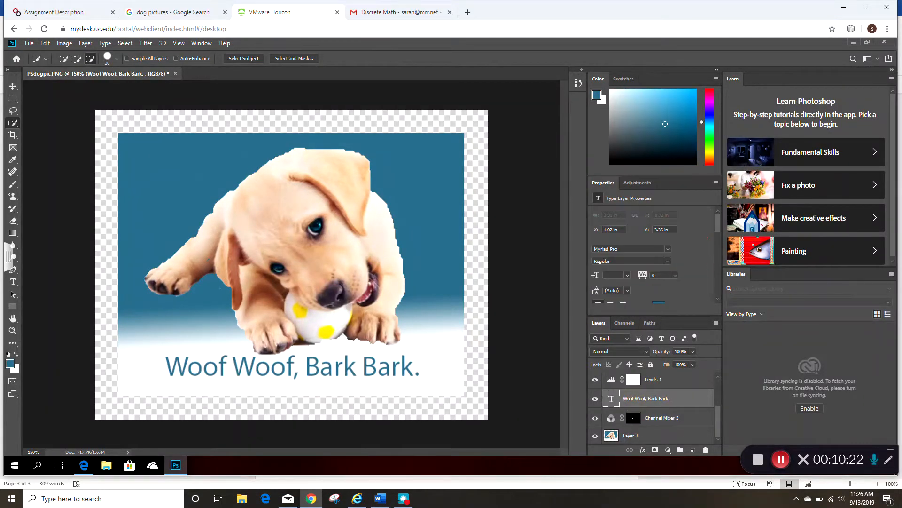
click(631, 436)
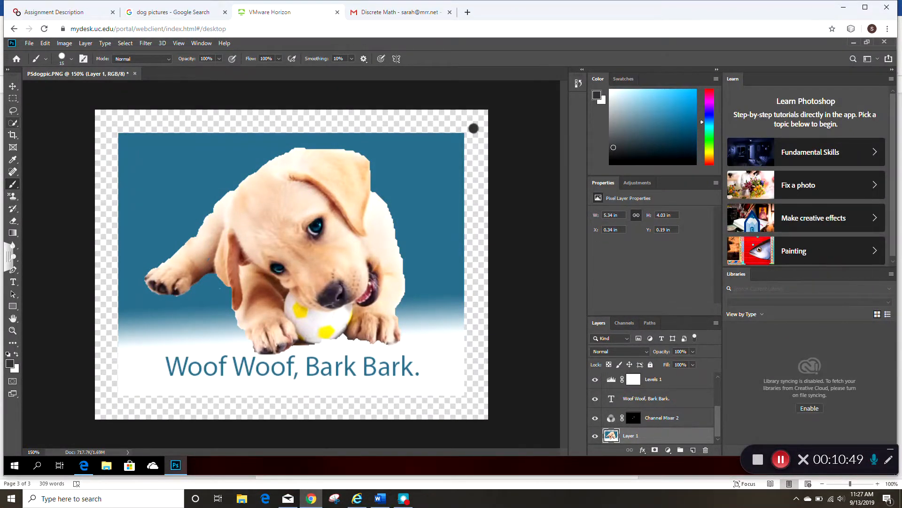
Quick-select the photo's original rectangle inside the enlarged canvas.
click(12, 122)
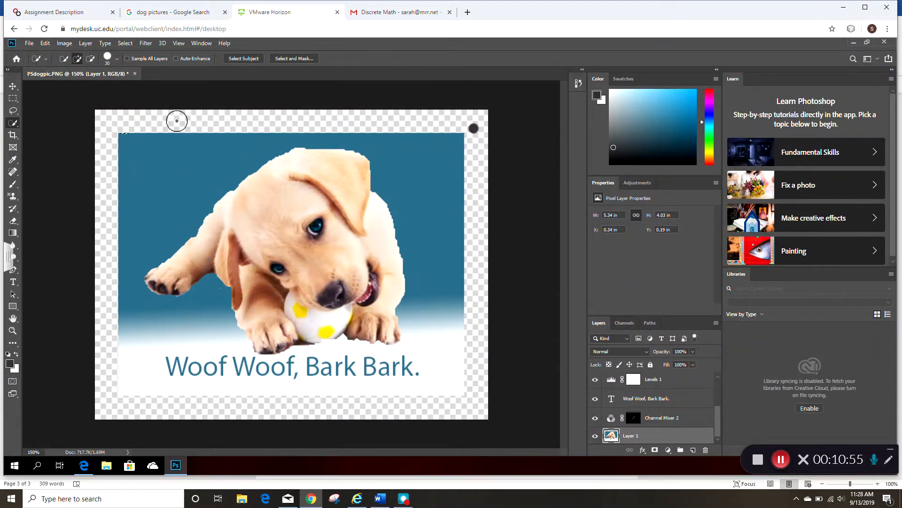
drag(177, 120, 338, 109)
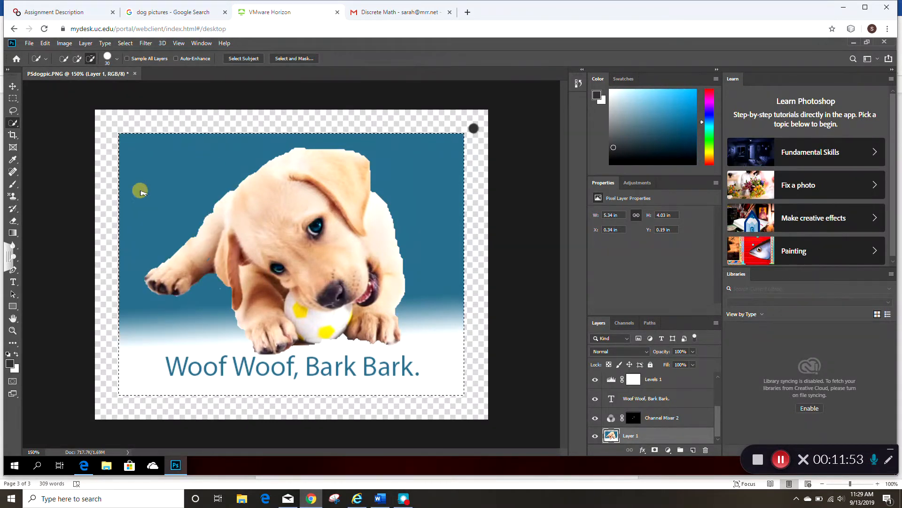
mouse_move(493, 168)
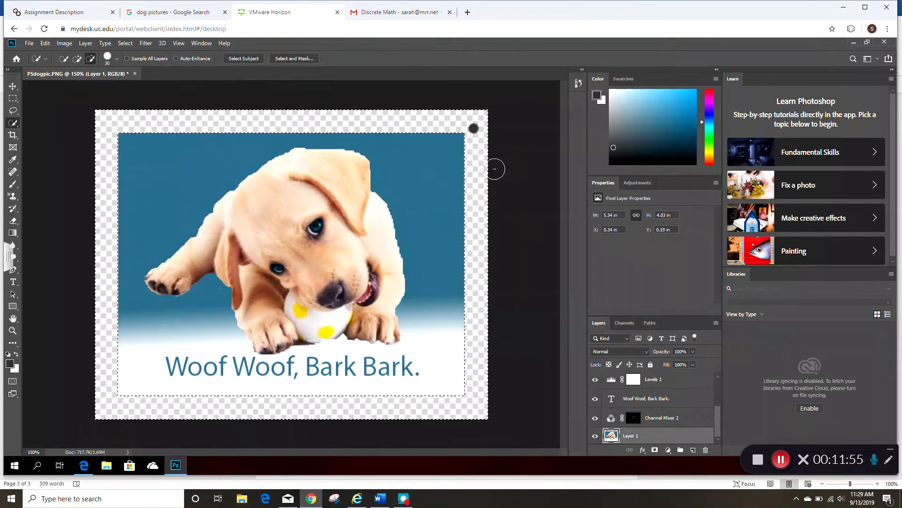
mouse_move(380, 124)
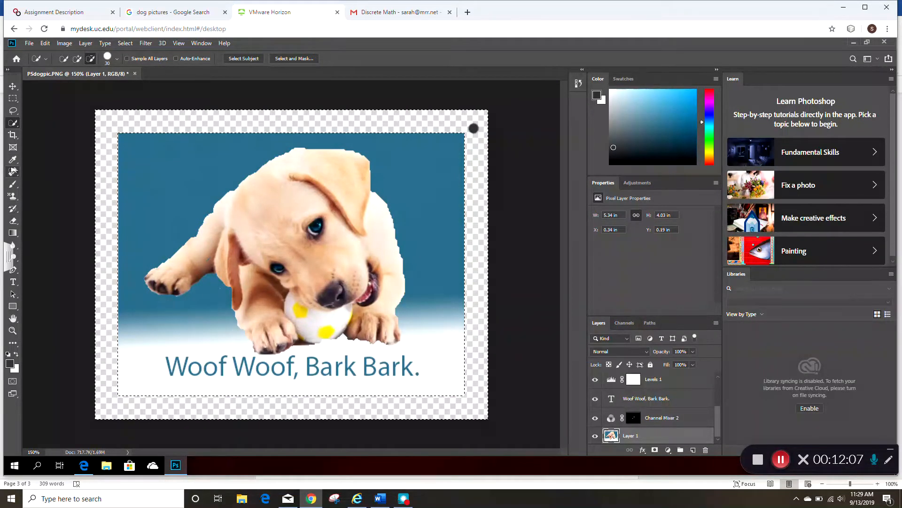
mouse_move(13, 196)
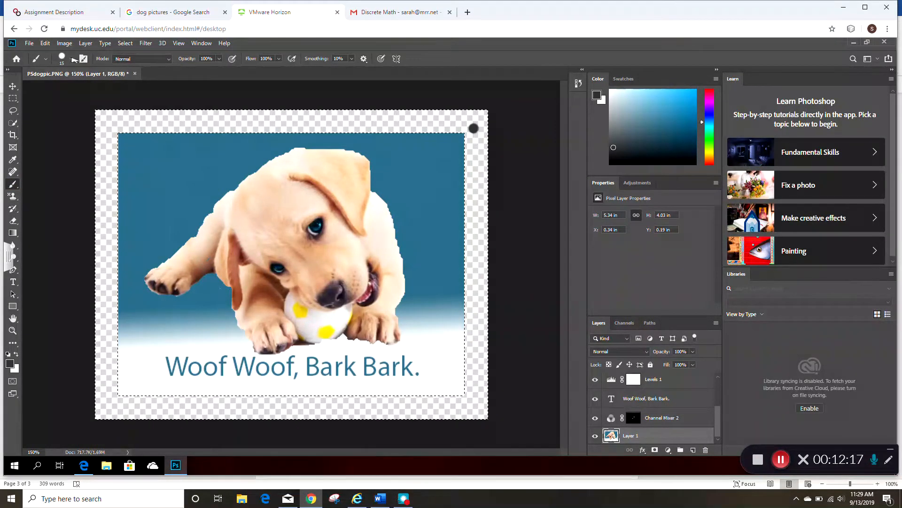
click(73, 59)
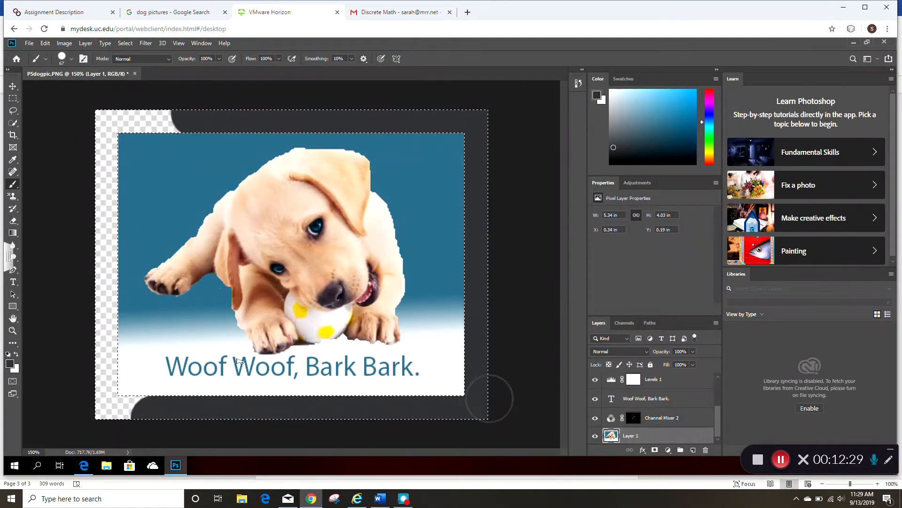
mouse_move(146, 406)
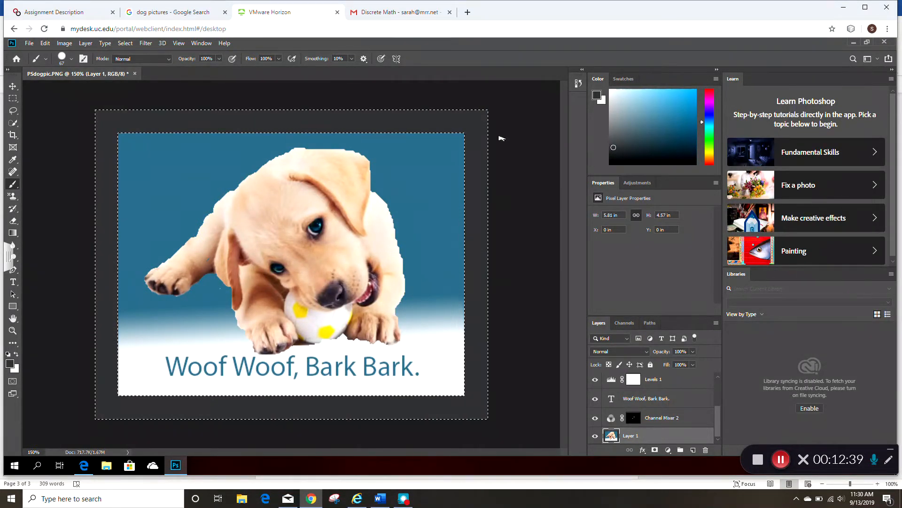
click(124, 42)
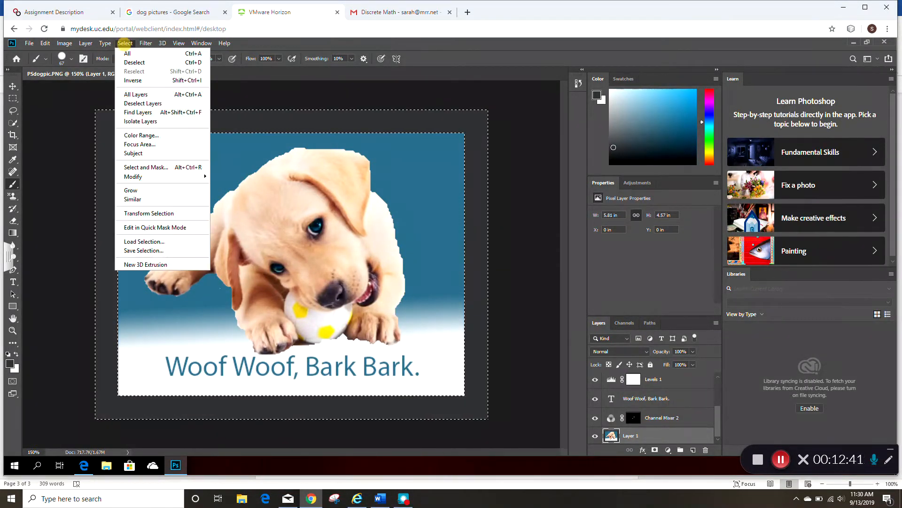
click(134, 62)
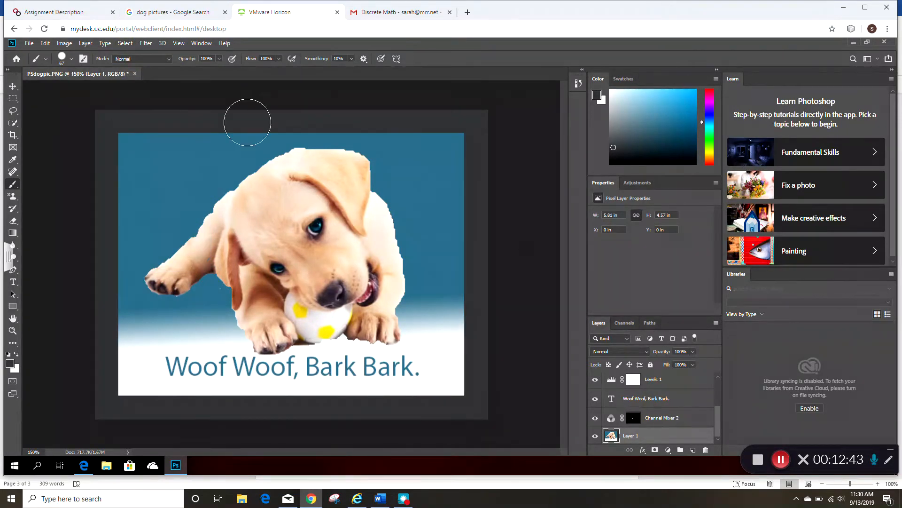
mouse_move(463, 120)
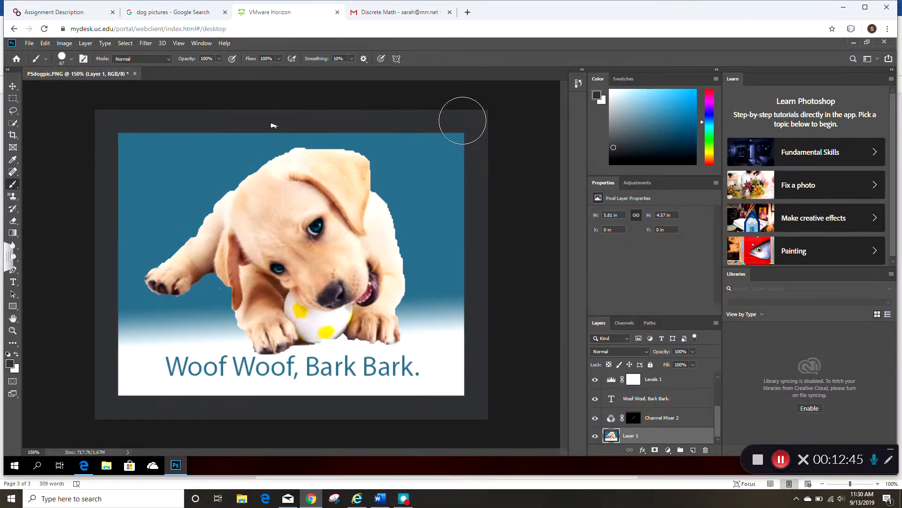
click(13, 85)
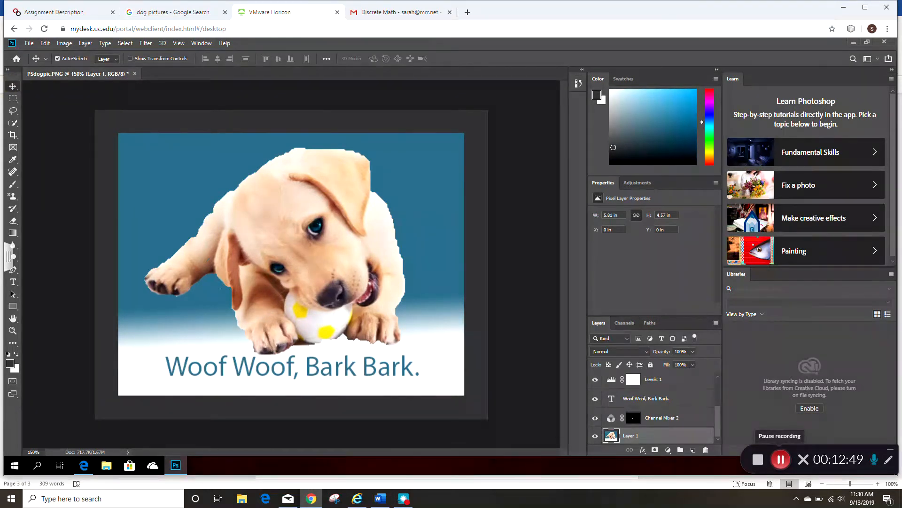
Stamp the rough textured pattern around the photo's edges to form a gray patterned border.
click(13, 195)
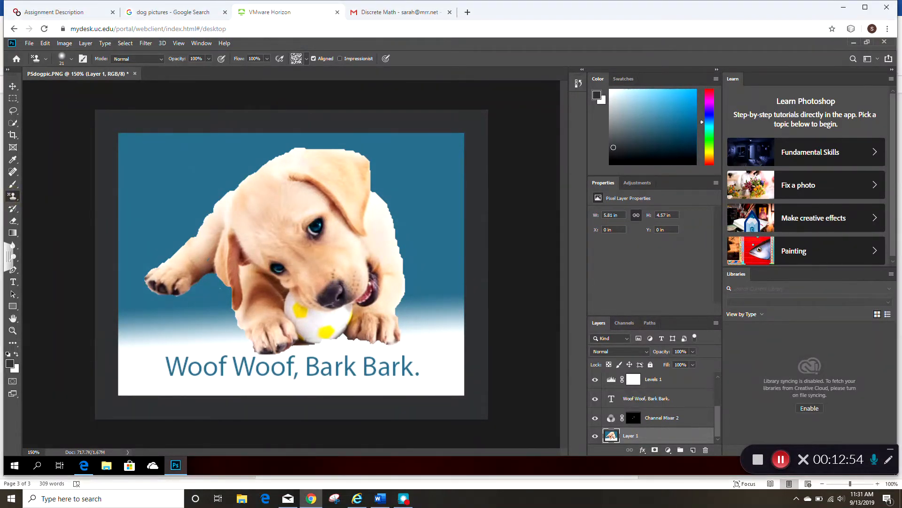
click(296, 59)
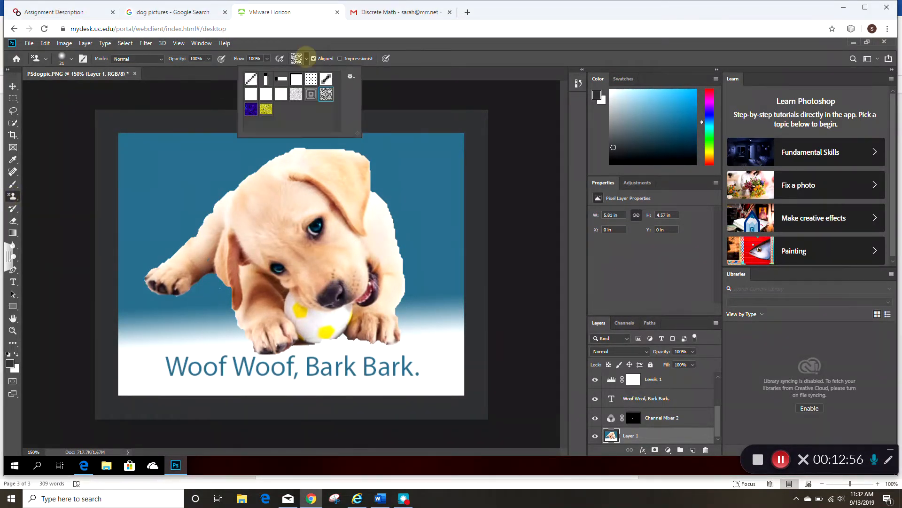
click(251, 109)
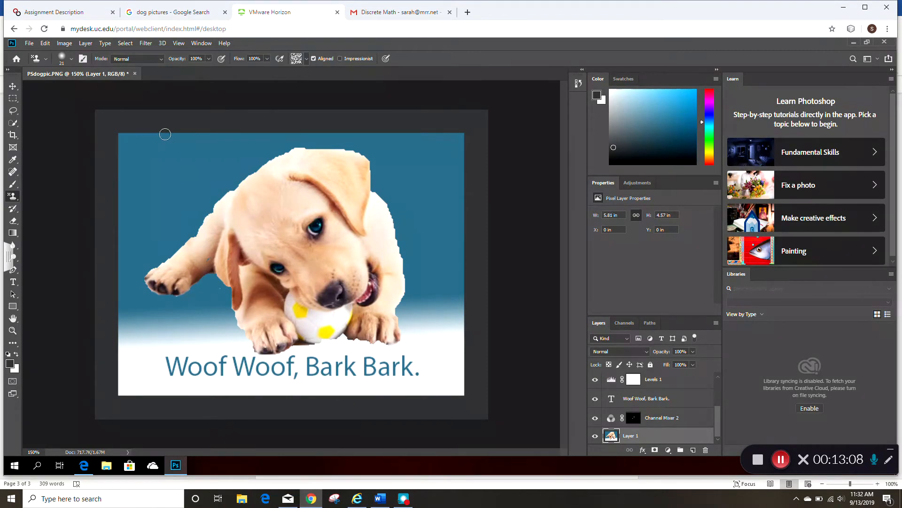
drag(166, 134, 109, 134)
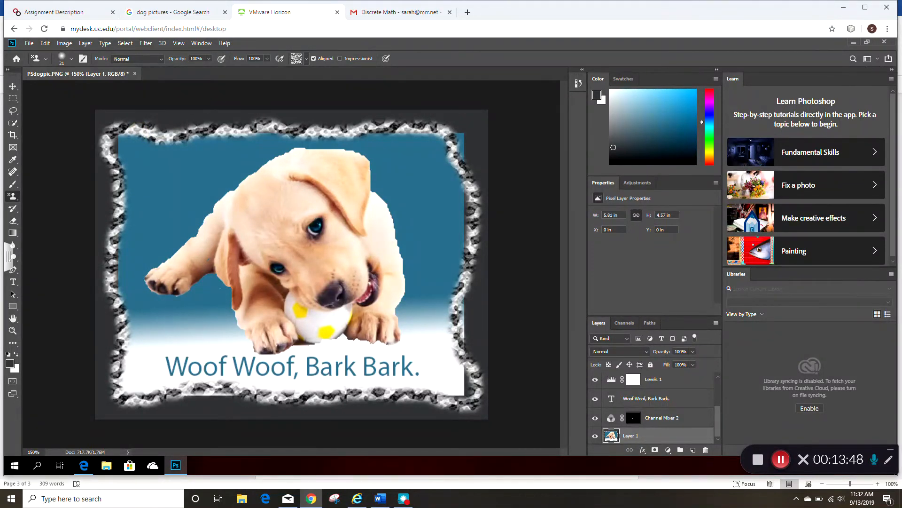
click(12, 88)
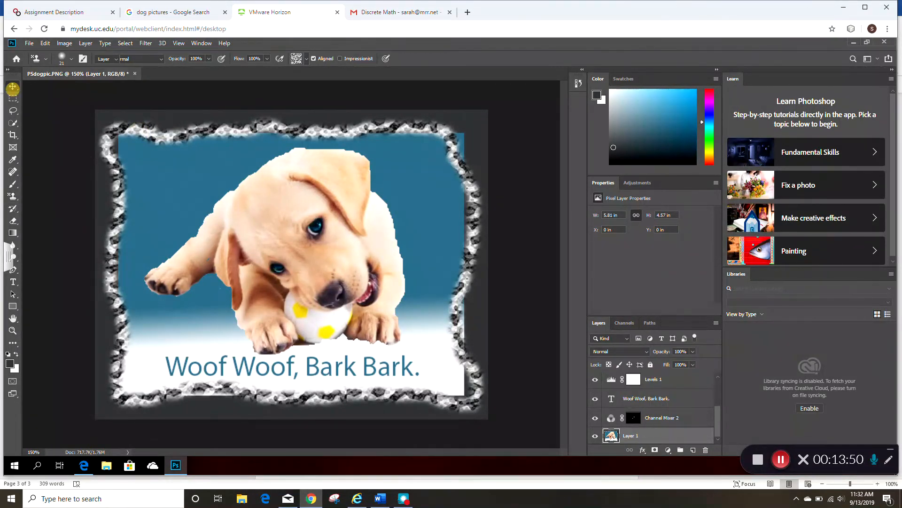
click(12, 86)
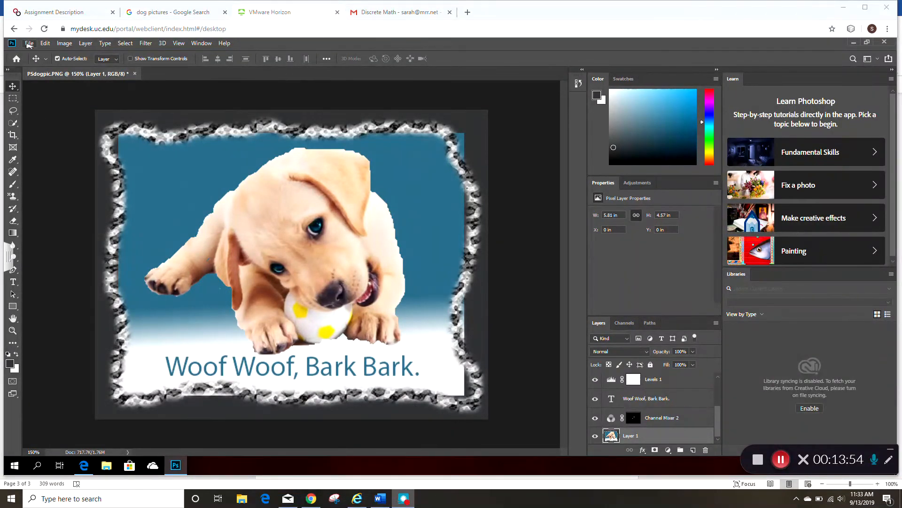
Save the image as PSCompleteDog.psd in Pictures > Saved Pictures, accepting maximum compatibility.
click(28, 42)
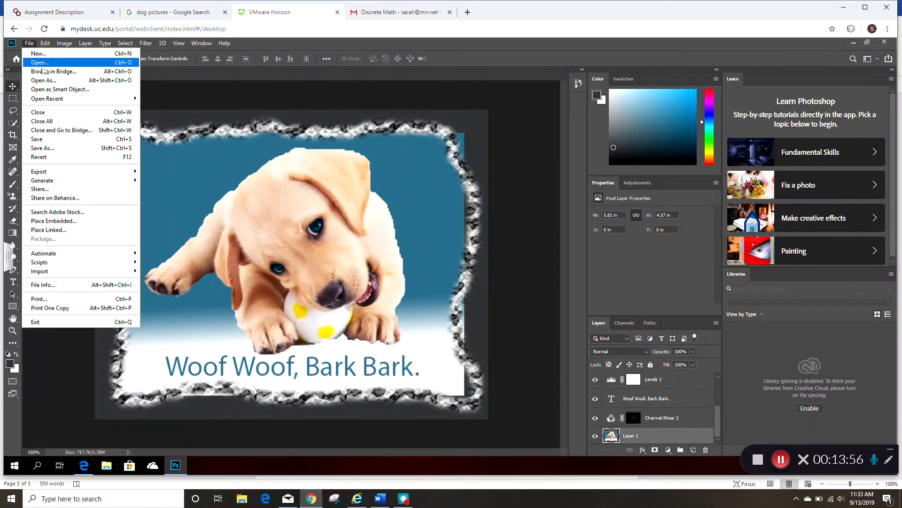
mouse_move(41, 121)
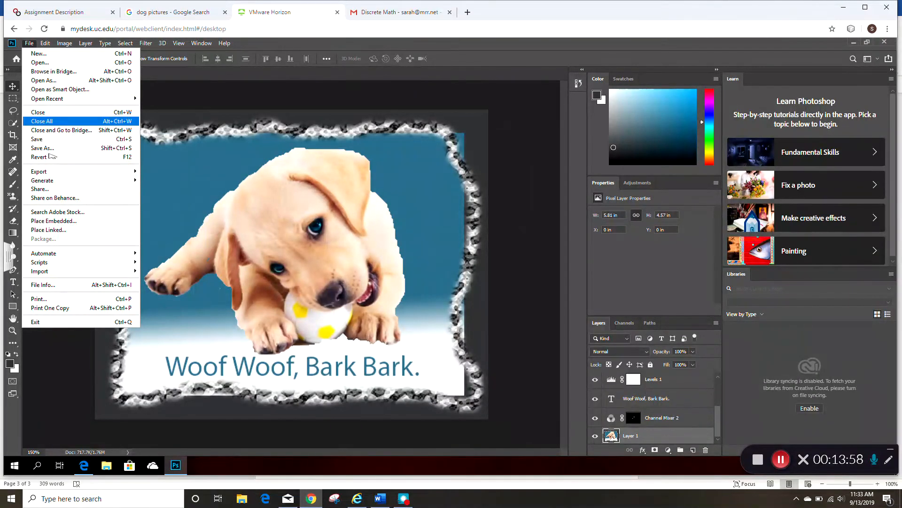
click(42, 147)
text(PSComp)
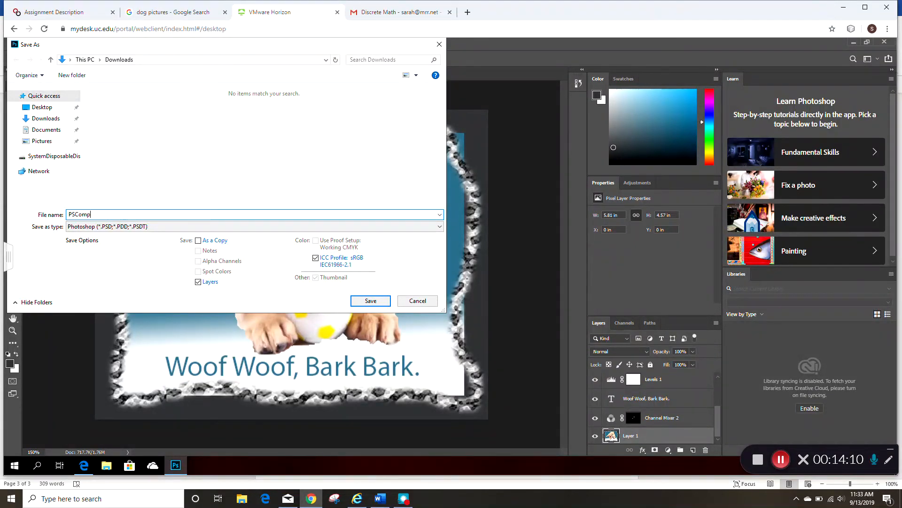
text(letedD)
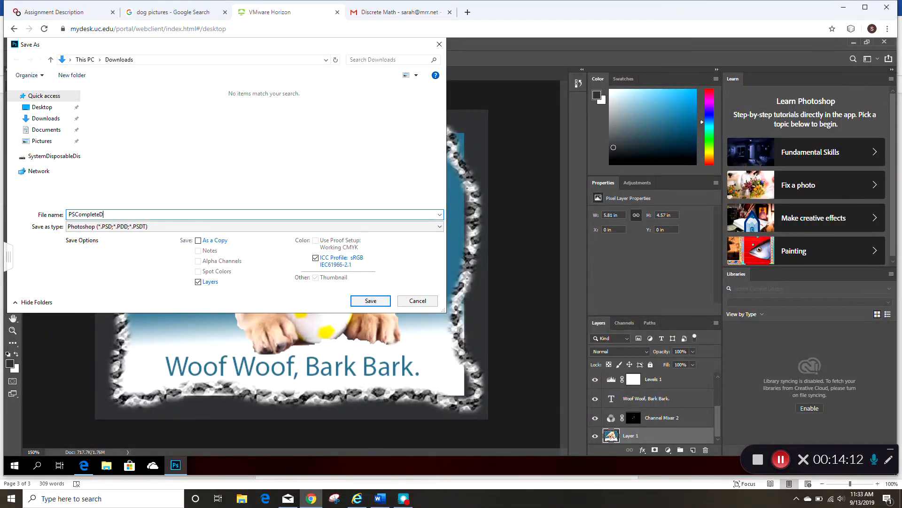
text(og)
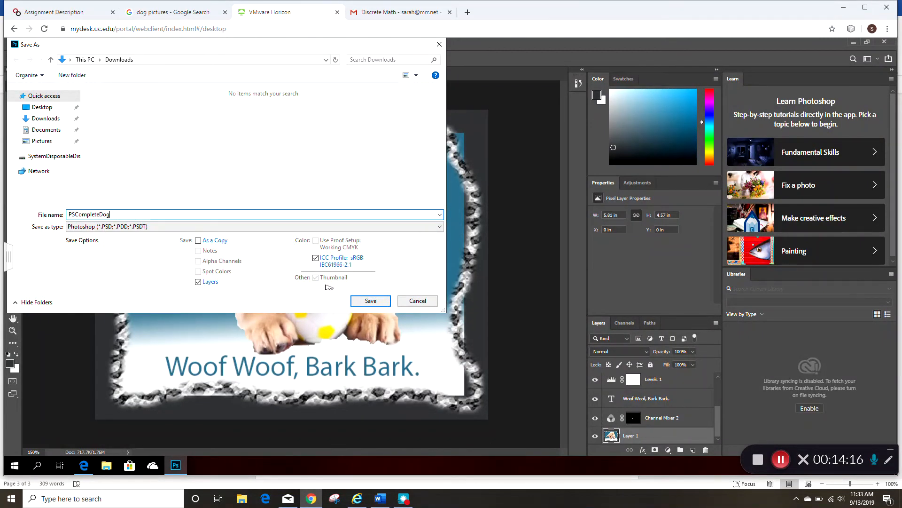
mouse_move(55, 114)
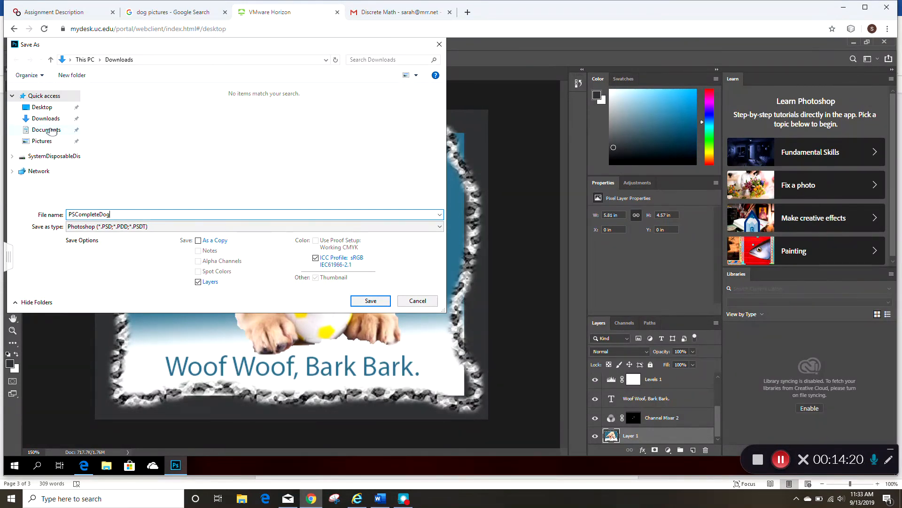
click(42, 141)
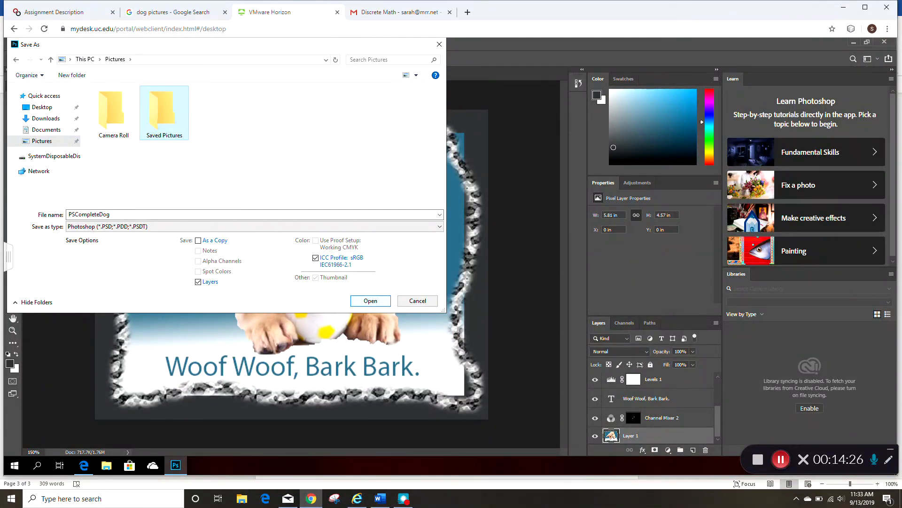
double_click(163, 109)
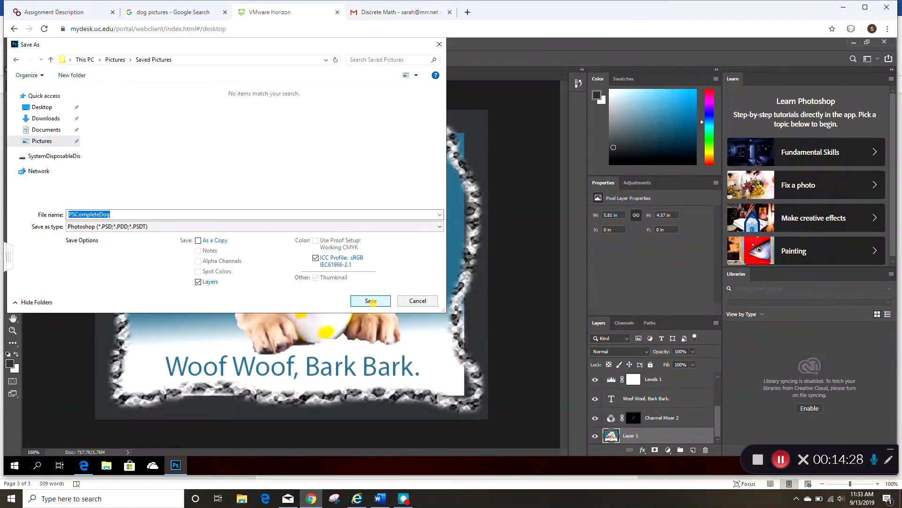
click(371, 301)
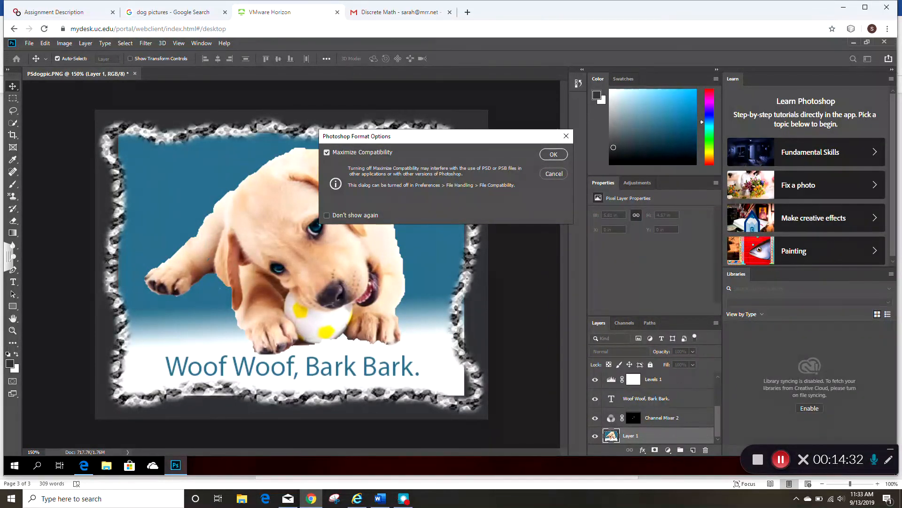
click(552, 154)
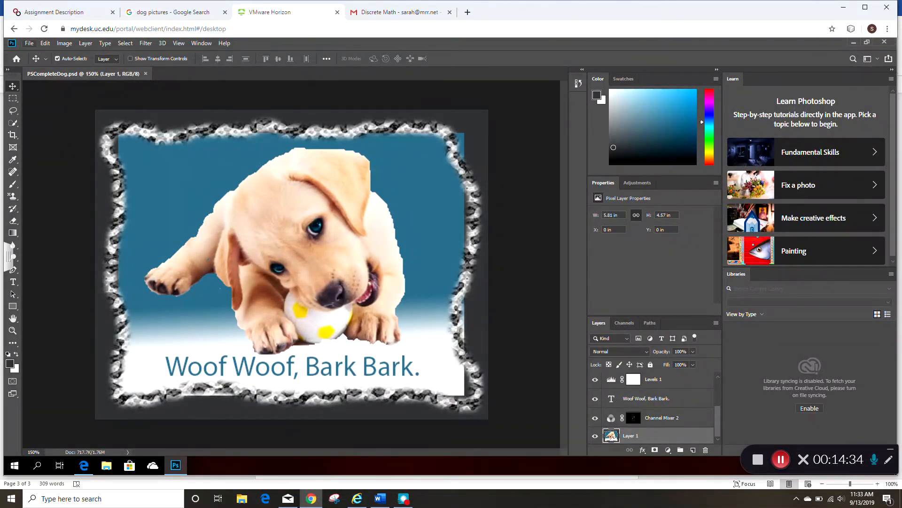
click(28, 42)
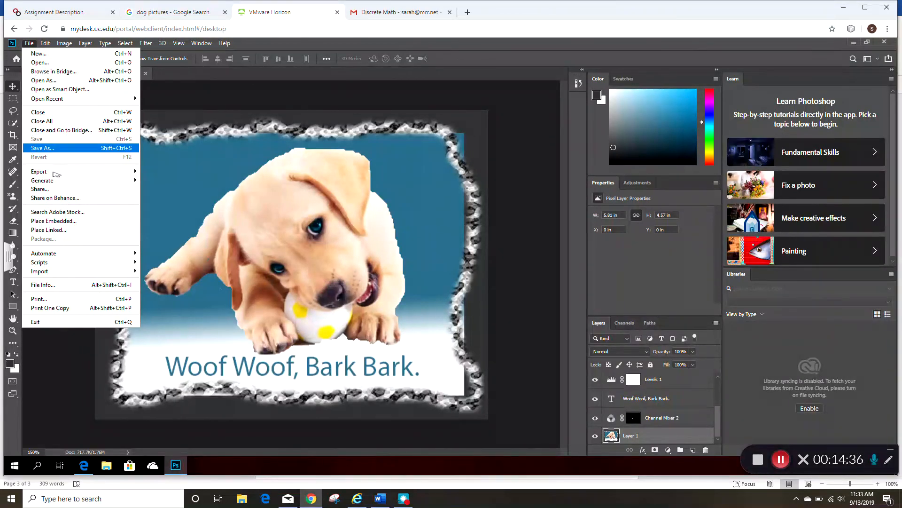
Save a JPEG copy as PSCompleteDog in Saved Pictures, accepting the default quality settings.
click(42, 148)
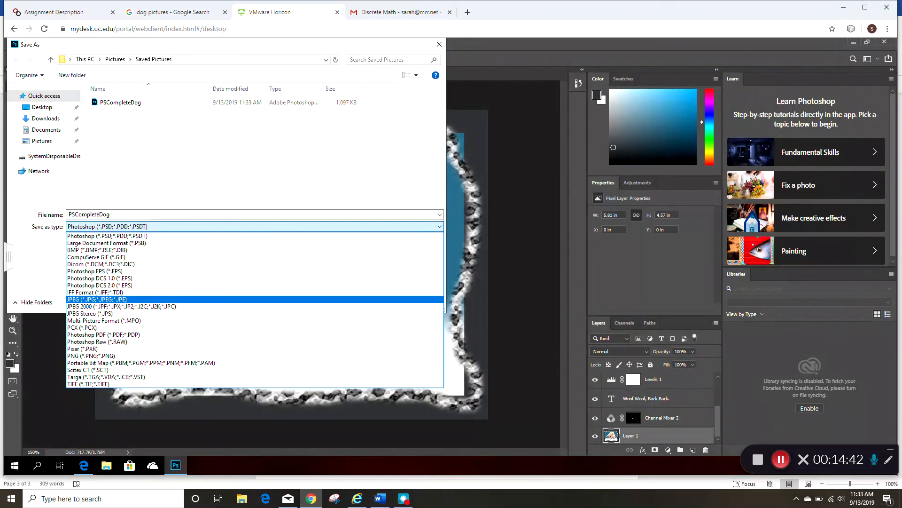
click(96, 299)
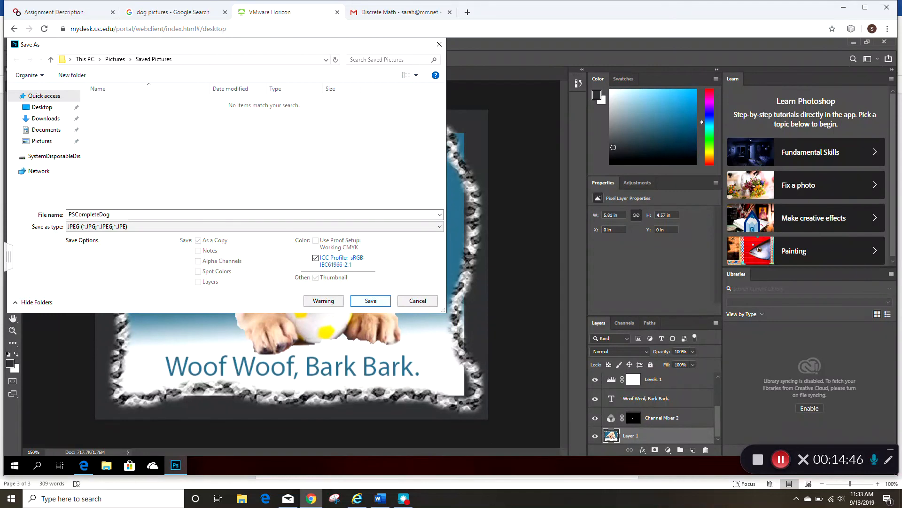
click(370, 301)
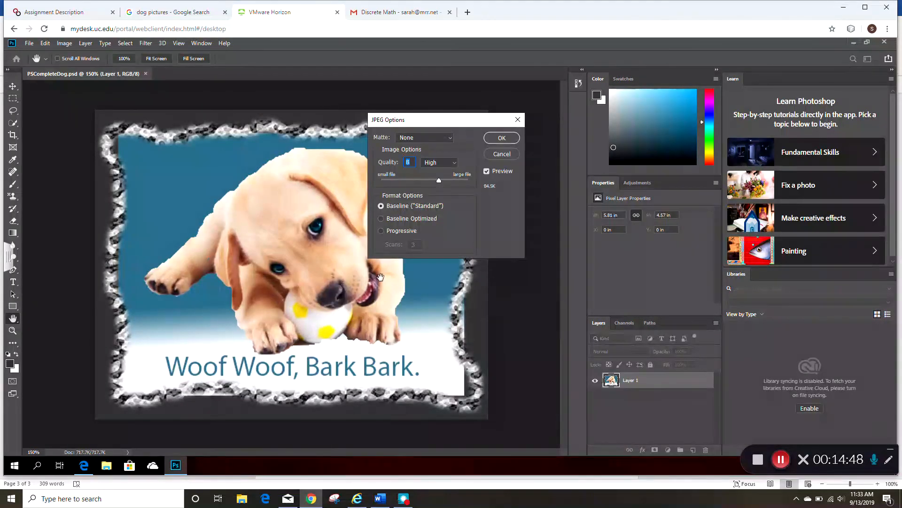
click(500, 137)
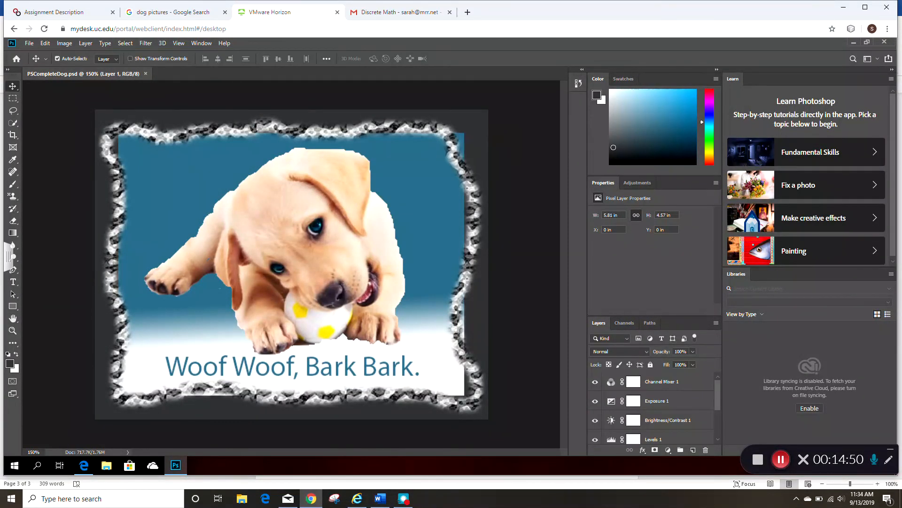